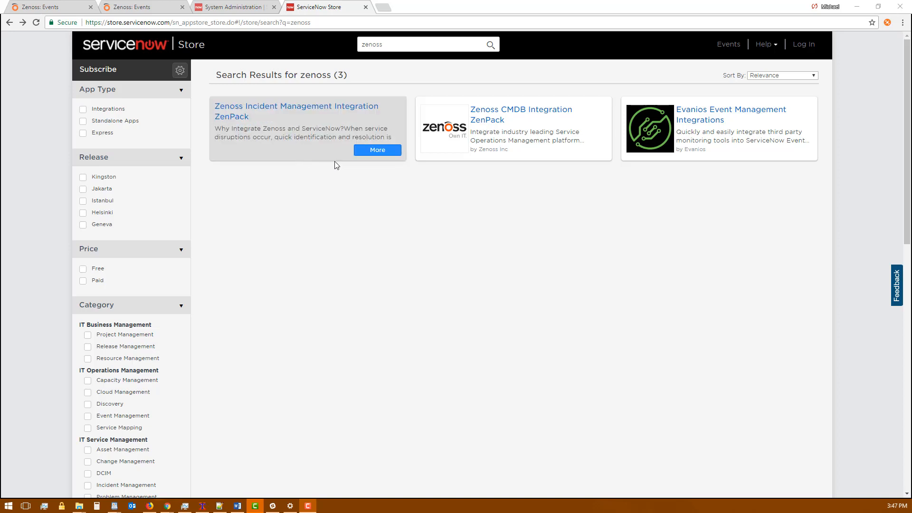
pyautogui.moveTo(340, 141)
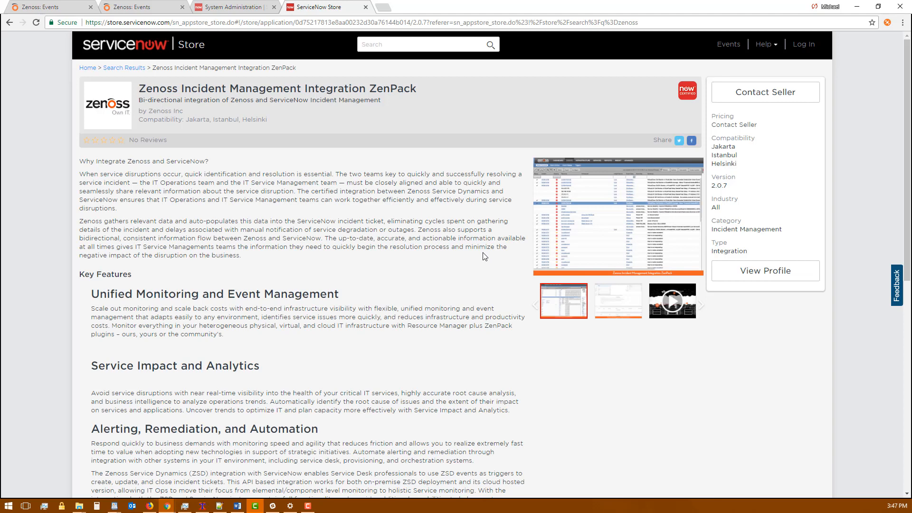
pyautogui.moveTo(516, 166)
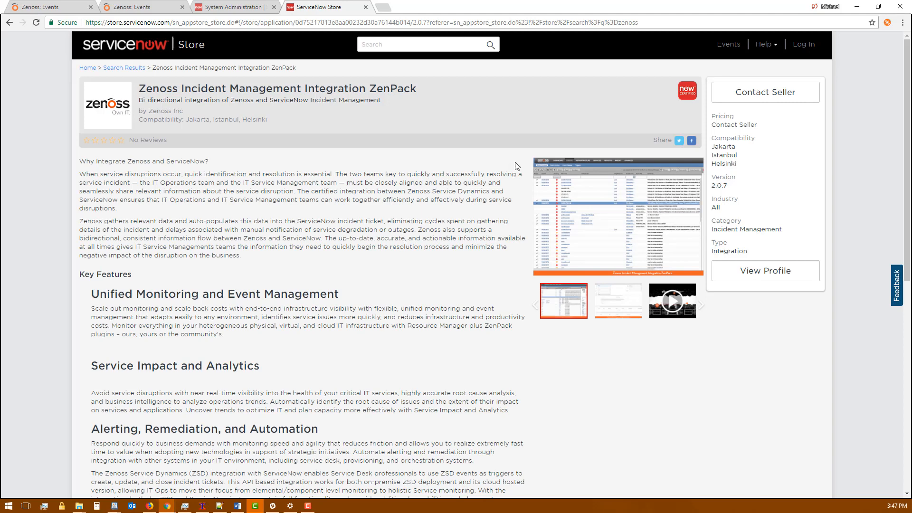
pyautogui.moveTo(488, 173)
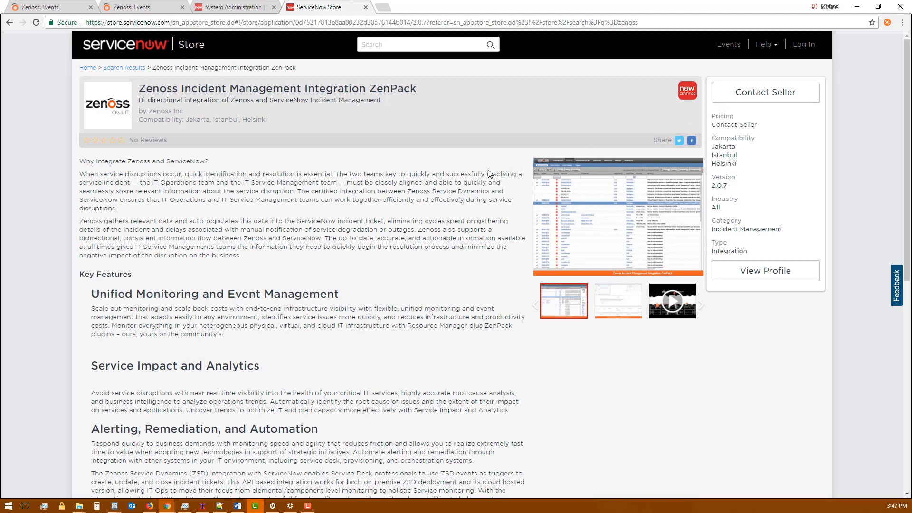
pyautogui.moveTo(445, 181)
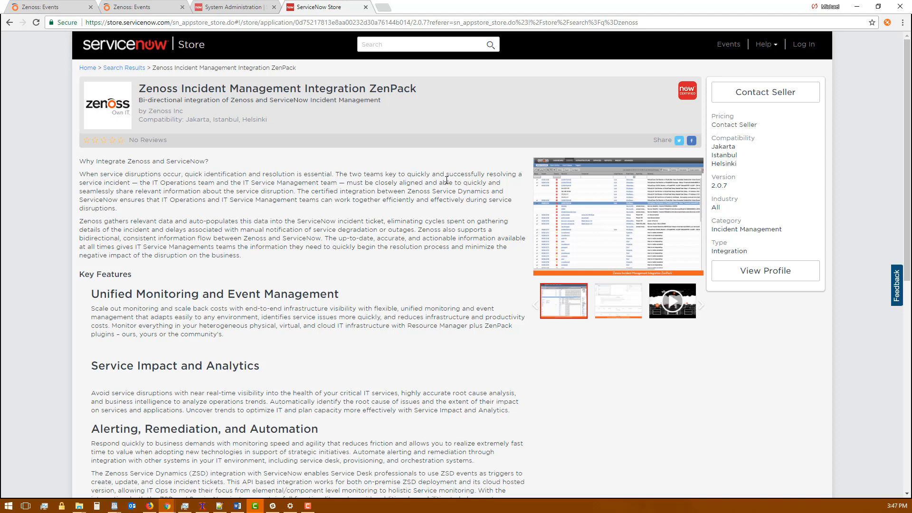
pyautogui.moveTo(327, 202)
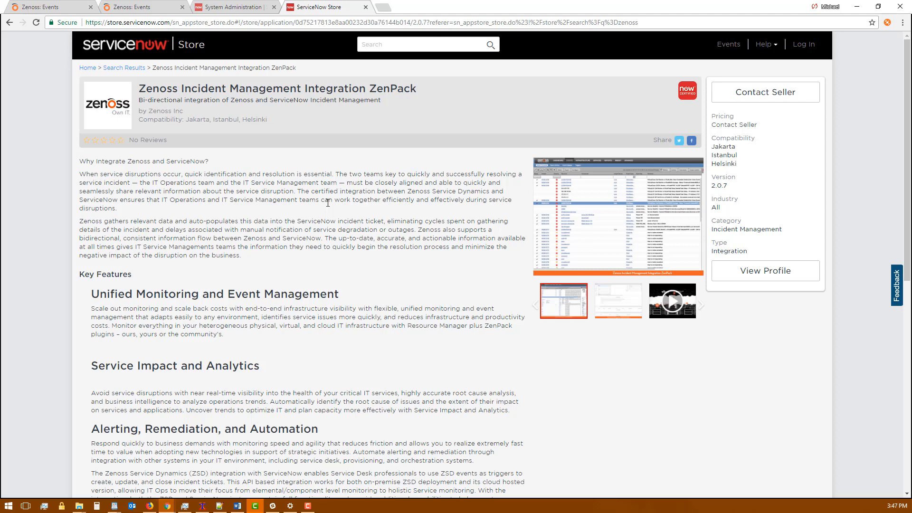
# Step: Switch from the Store listing over to the ServiceNow instance's System Administration page
pyautogui.click(233, 7)
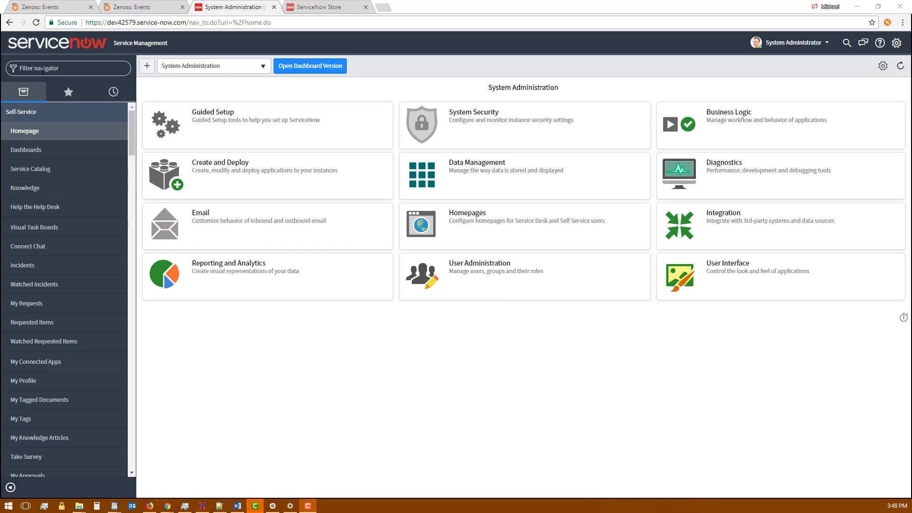
# Step: Filter the navigator for 'sys' and show the System Applications list with both Zenoss ZenPacks
pyautogui.write('system appli')
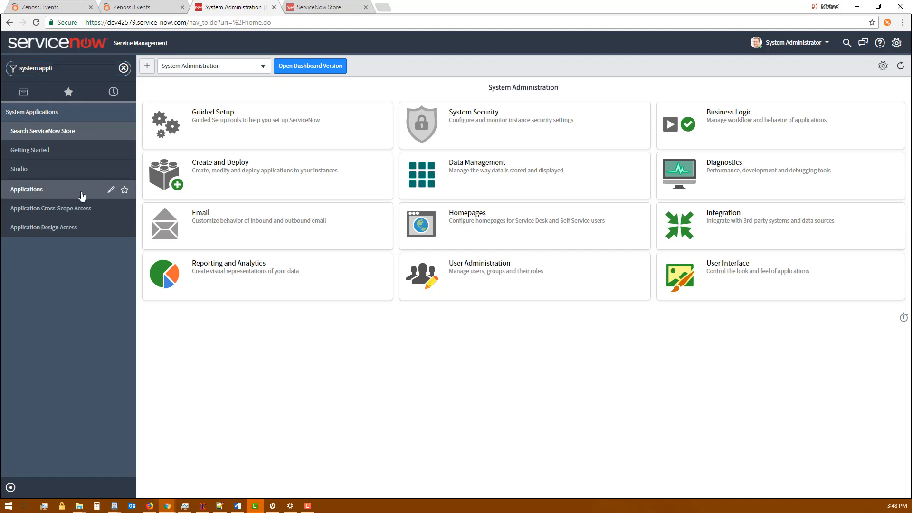
pyautogui.click(27, 189)
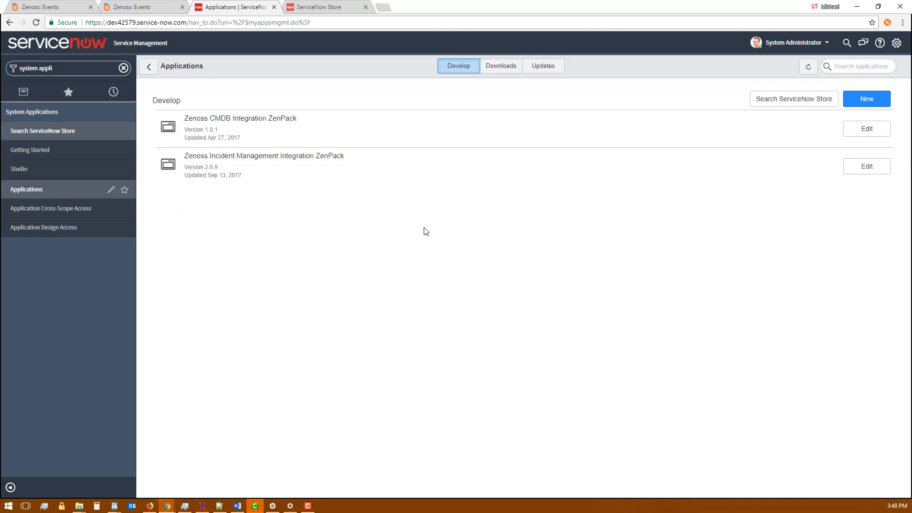
pyautogui.moveTo(369, 229)
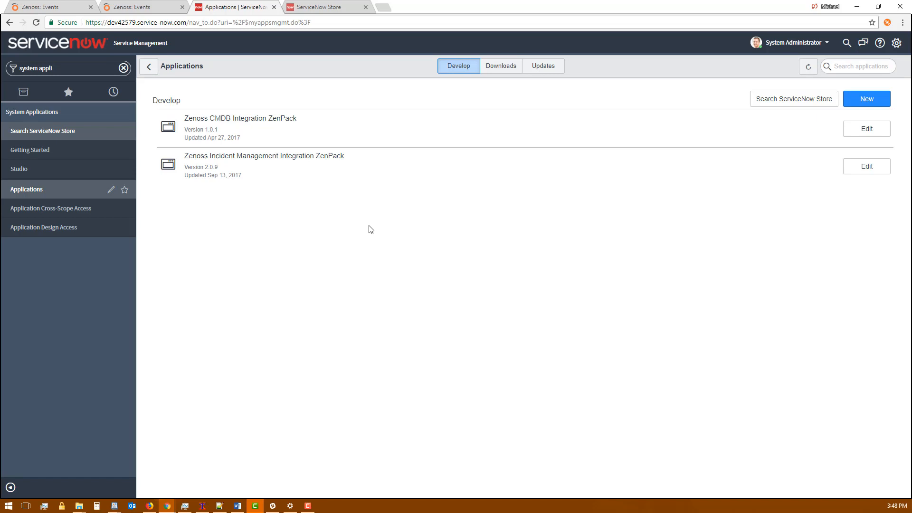
pyautogui.moveTo(285, 358)
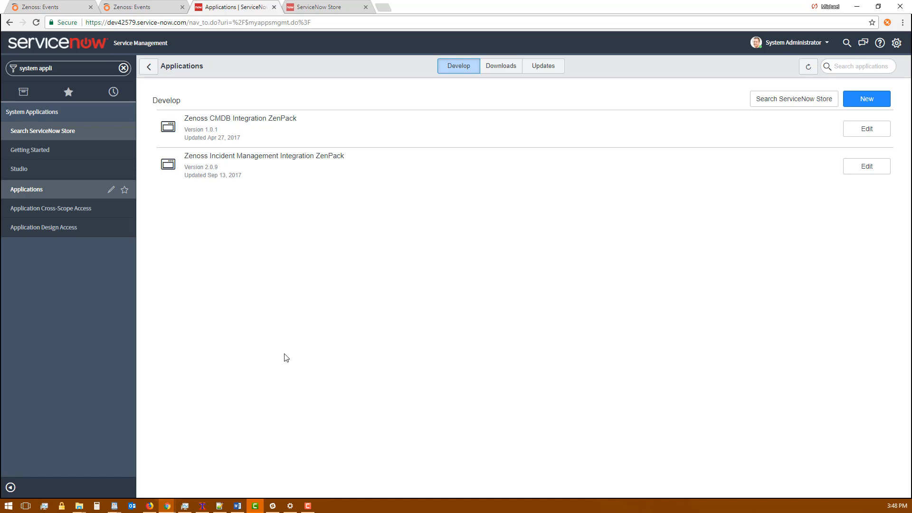
pyautogui.moveTo(293, 348)
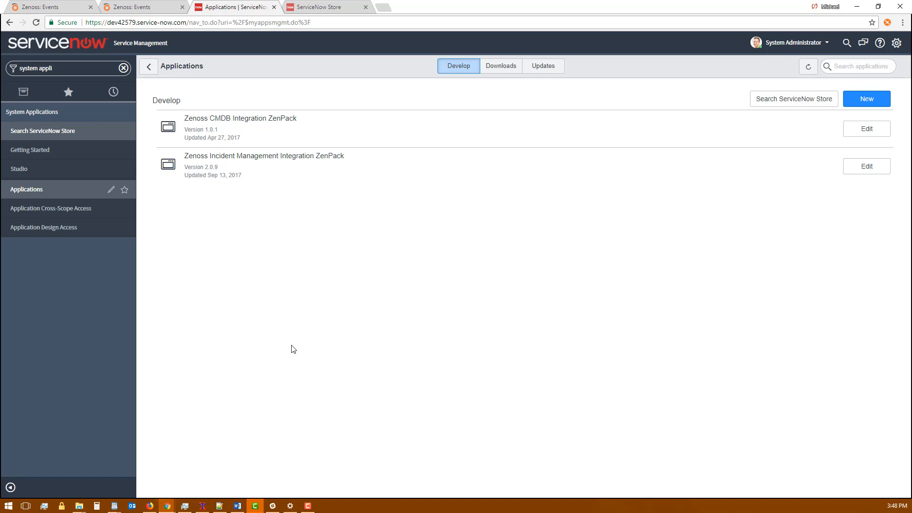
pyautogui.moveTo(543, 351)
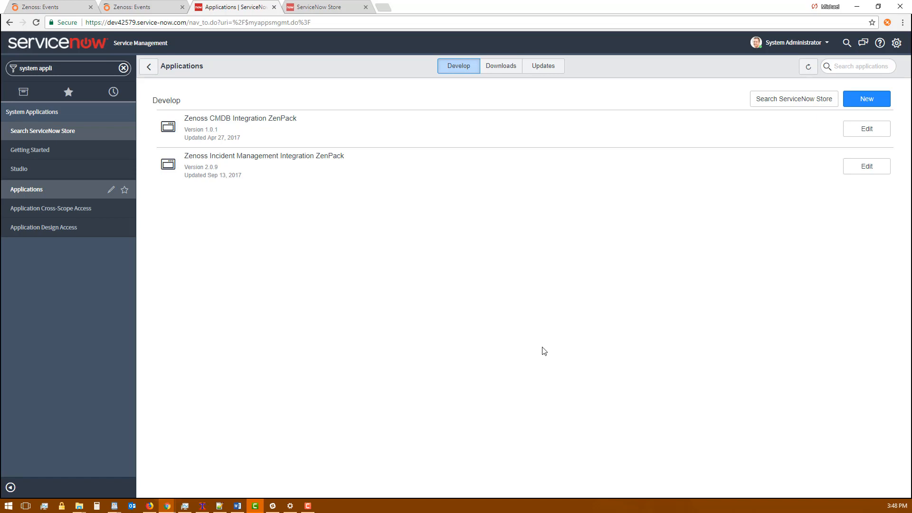
# Step: Install ZenPacks.zenoss.IncidentManagement-2.8.3-py2.7.egg via 'serviced service run zope zenpack-manager install'
pyautogui.click(254, 505)
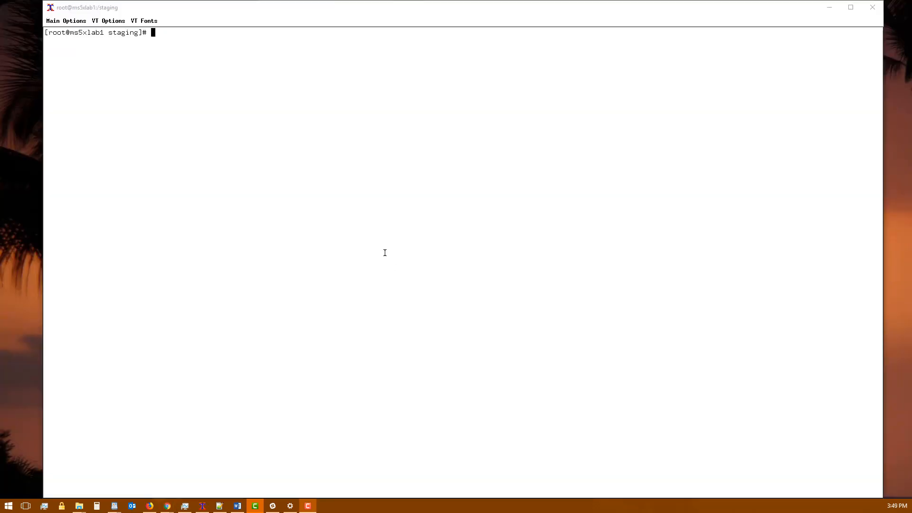
pyautogui.moveTo(374, 185)
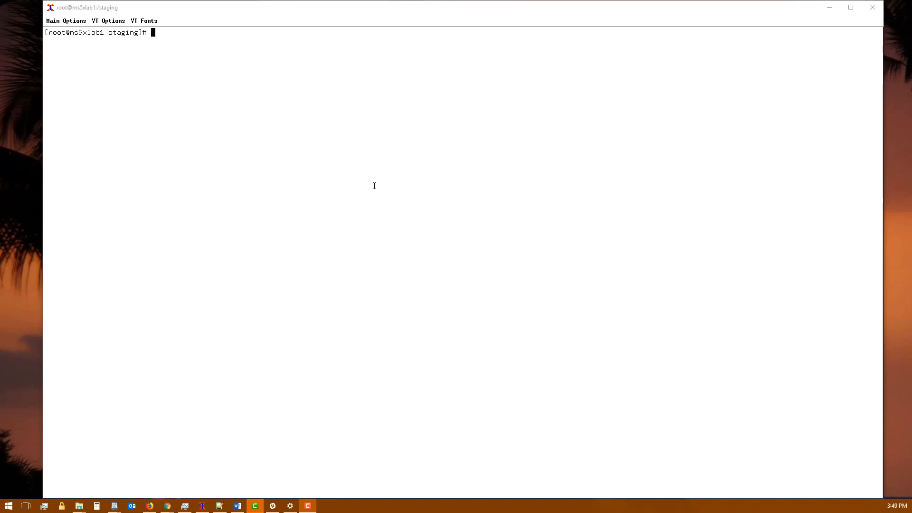
pyautogui.moveTo(330, 138)
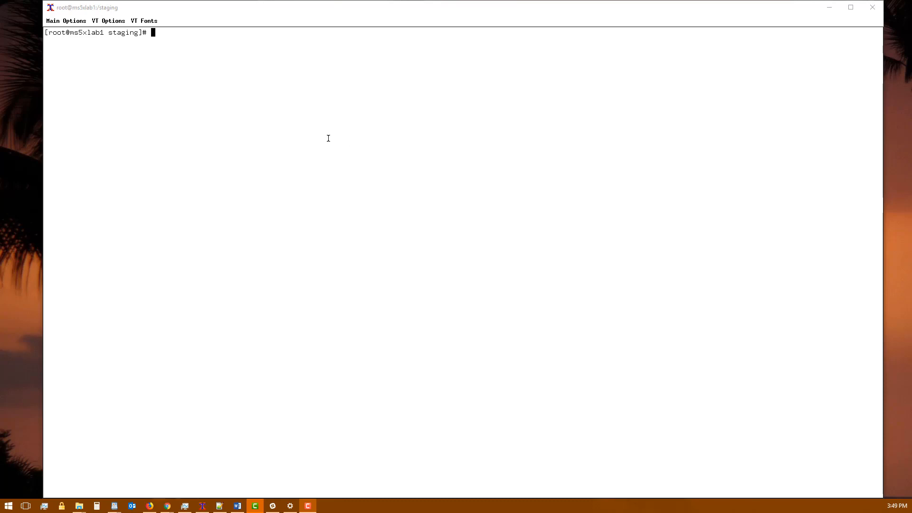
pyautogui.write('serviced service run zope zenpack-manager install ZenPacks.zenoss.IncidentManagement-2.8.3-py2.7.egg')
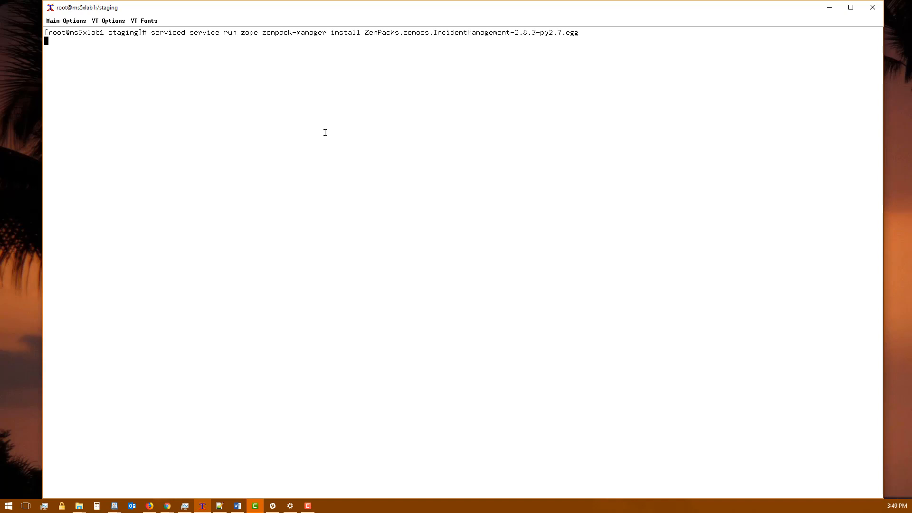
pyautogui.press('Return')
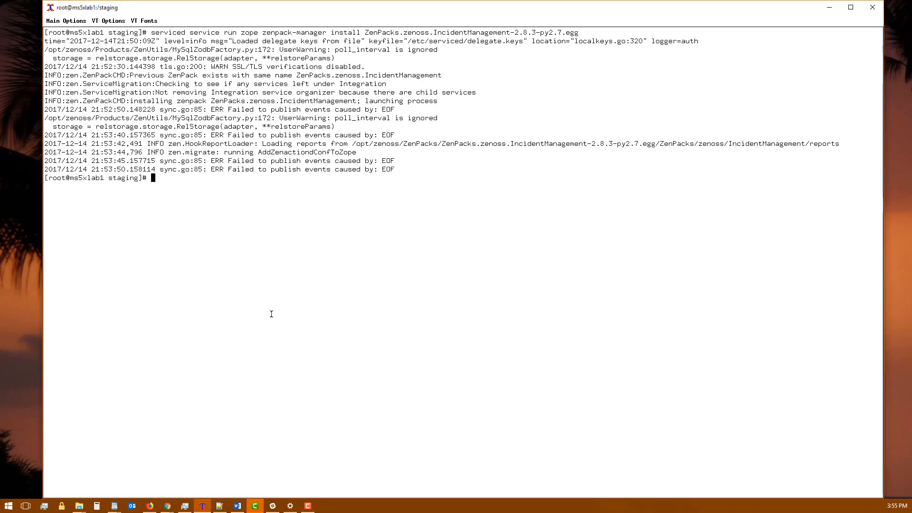
# Step: Restart the zenoss.resmgr/zenoss service with 'serviced service restart'
pyautogui.write('serviced service restart zenos')
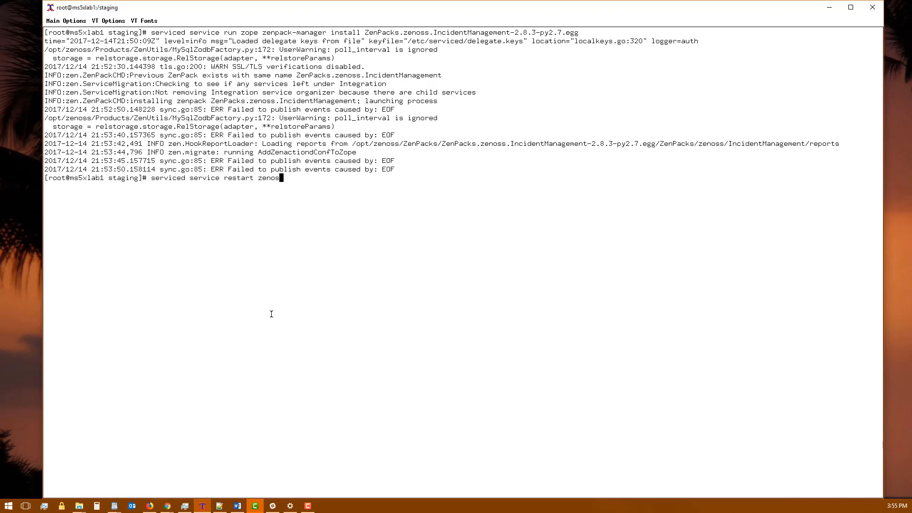
pyautogui.write('.re')
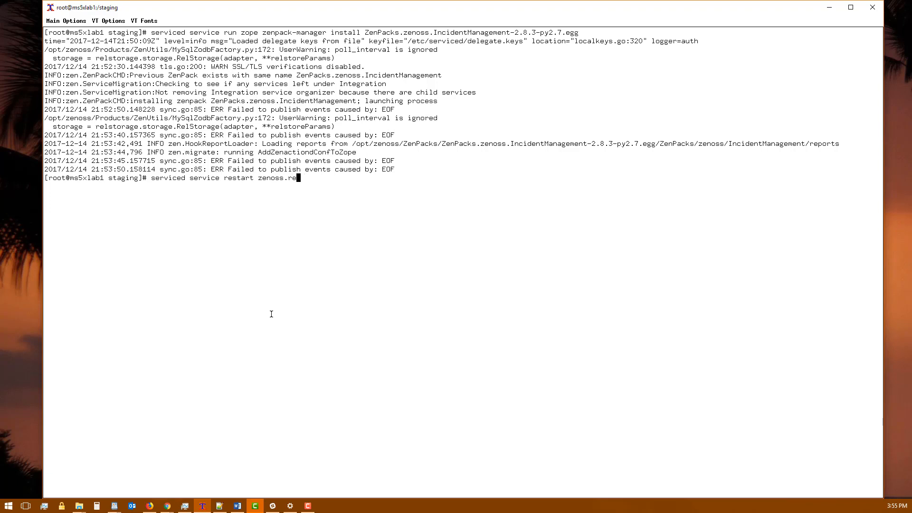
pyautogui.write('smgr/')
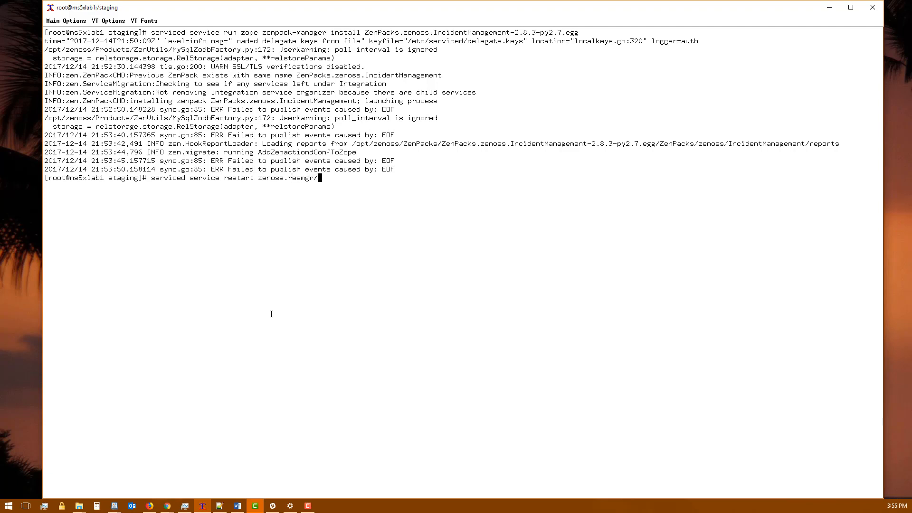
pyautogui.write('zenoss')
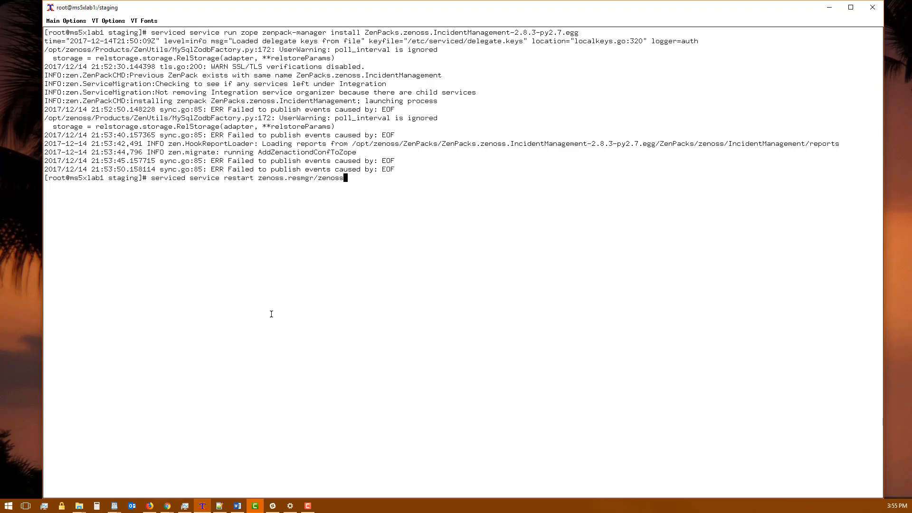
pyautogui.press('Return')
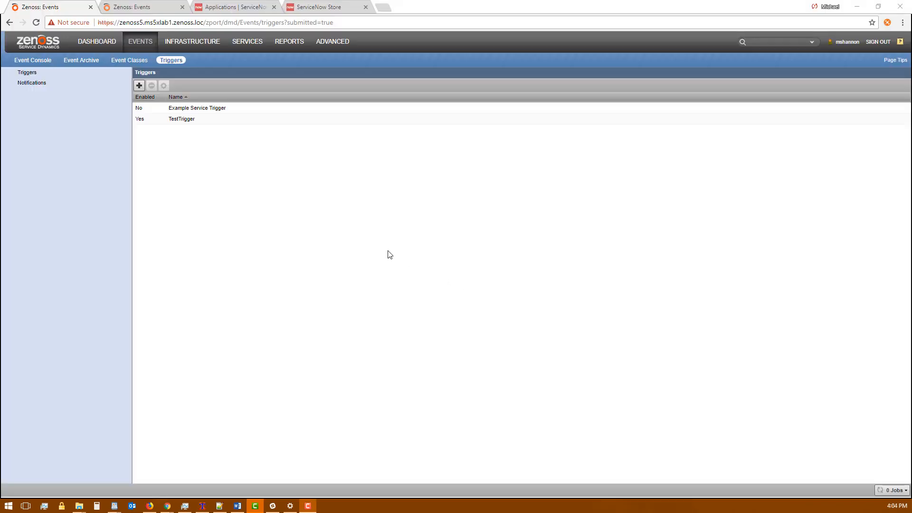
pyautogui.moveTo(70, 120)
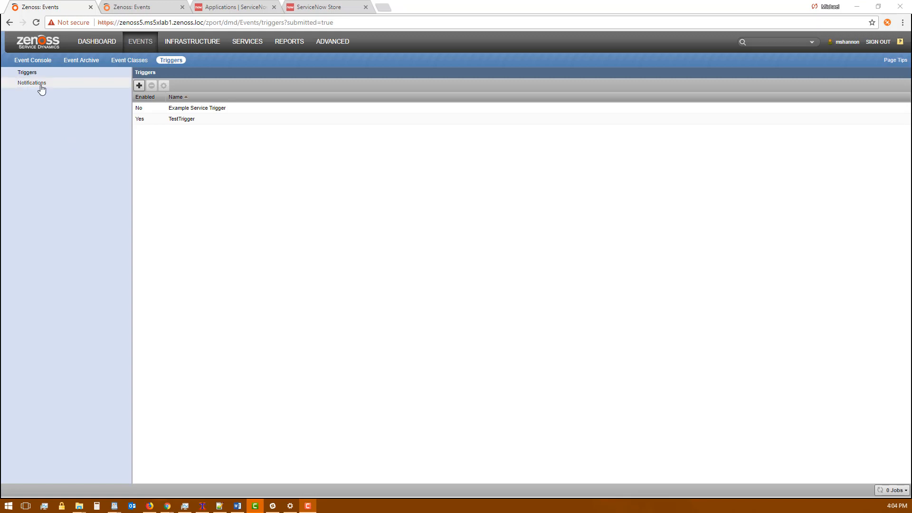
# Step: Show the Notifications list and bring the ServiceNow notification into its Edit Notification dialog
pyautogui.click(32, 82)
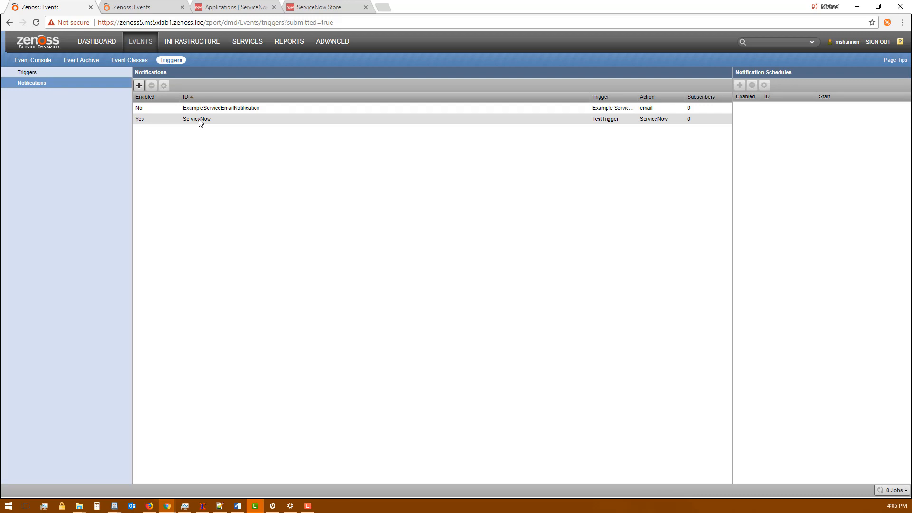
pyautogui.doubleClick(197, 118)
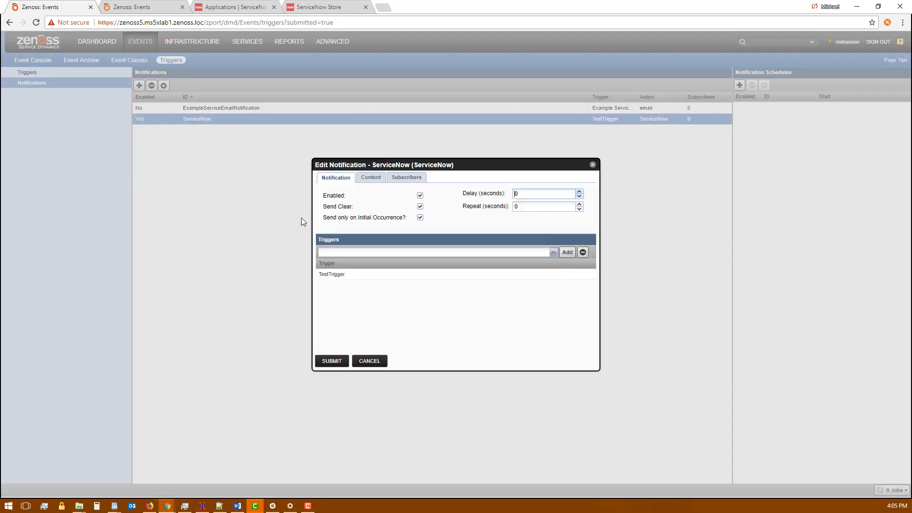
pyautogui.moveTo(345, 208)
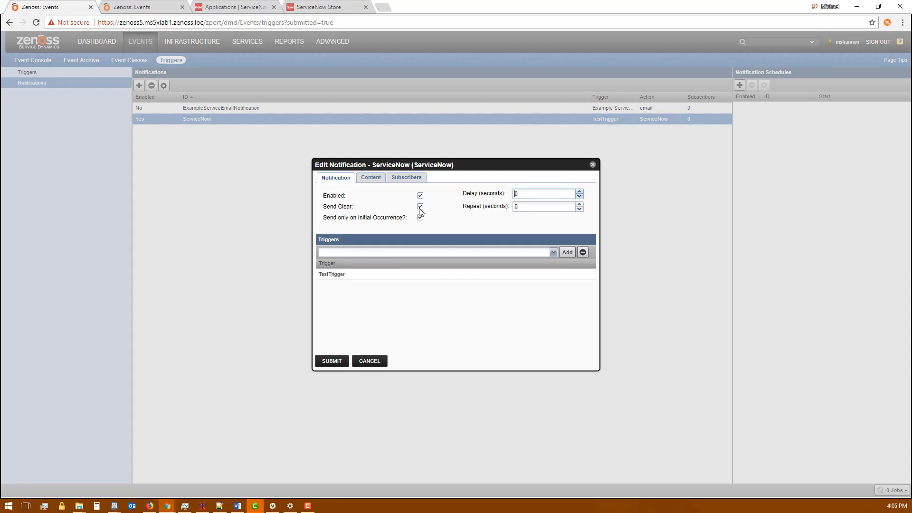
pyautogui.click(419, 217)
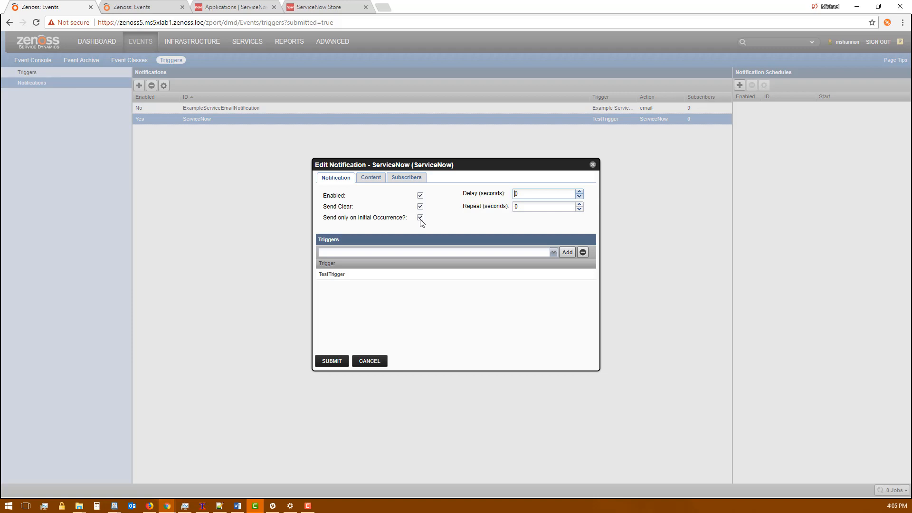
pyautogui.moveTo(354, 252)
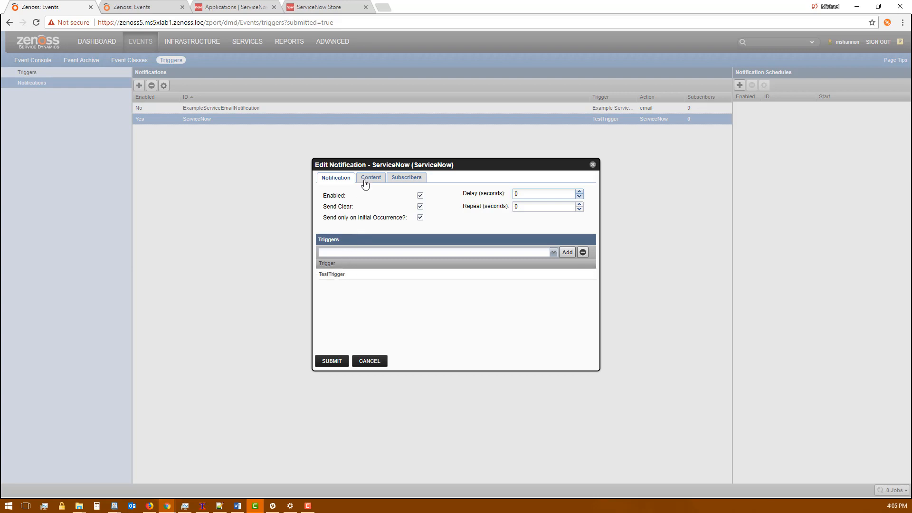
# Step: In the Content settings, fill in the ServiceNow account password and review the integration options
pyautogui.click(369, 178)
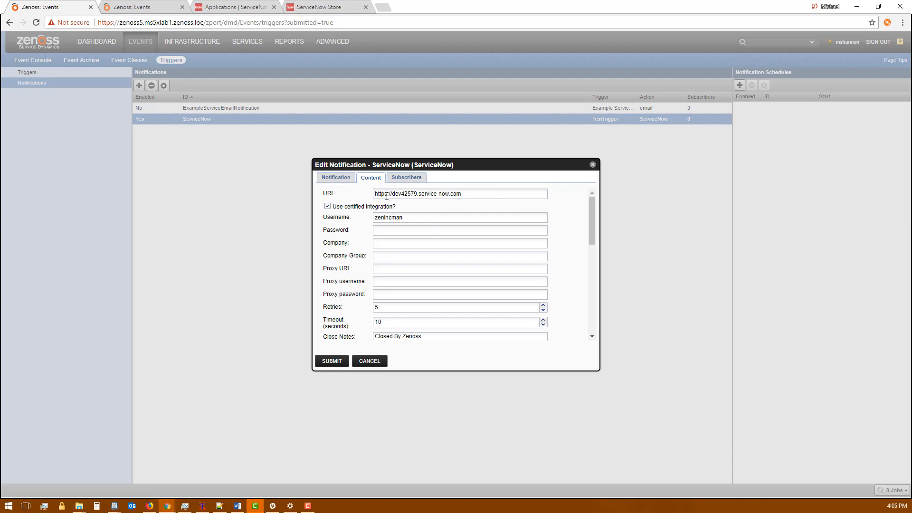
pyautogui.moveTo(433, 206)
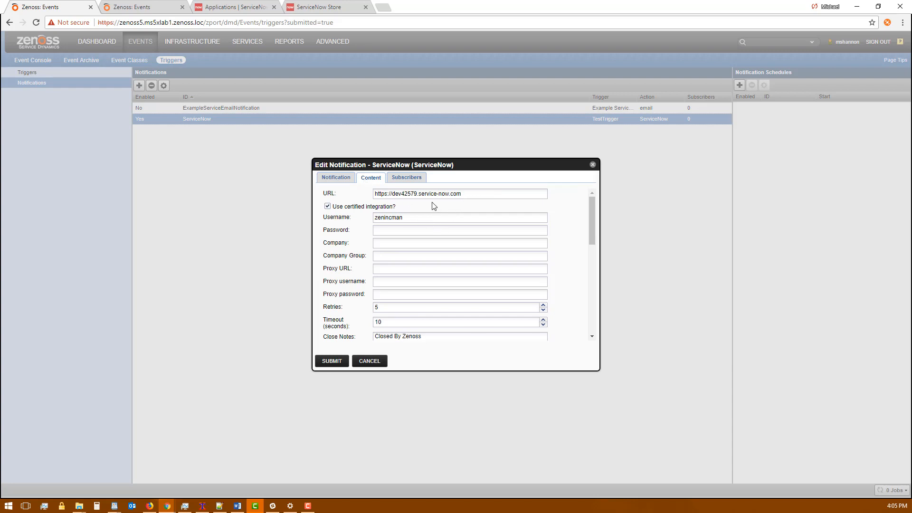
pyautogui.moveTo(356, 217)
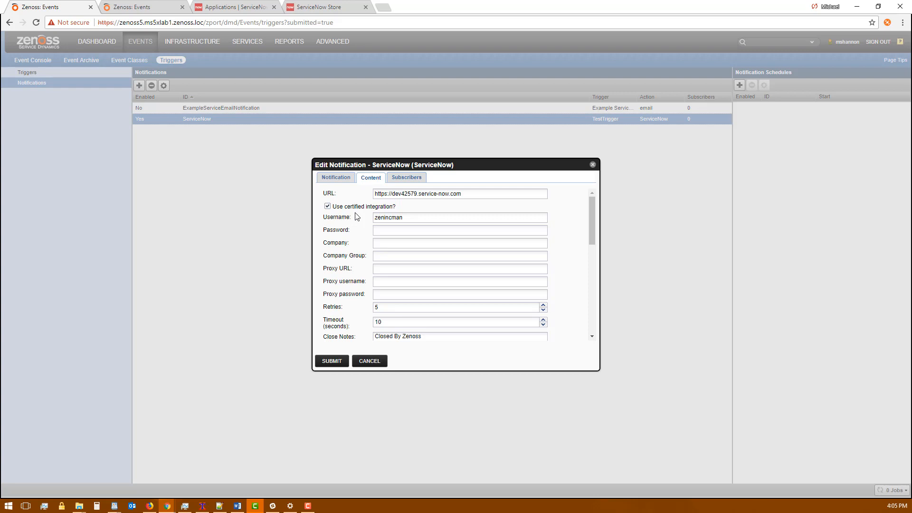
pyautogui.moveTo(400, 226)
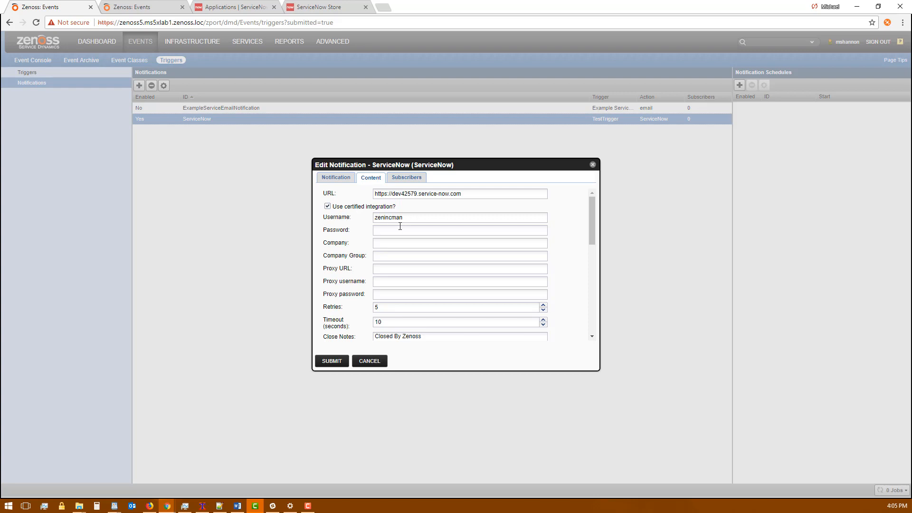
pyautogui.click(460, 229)
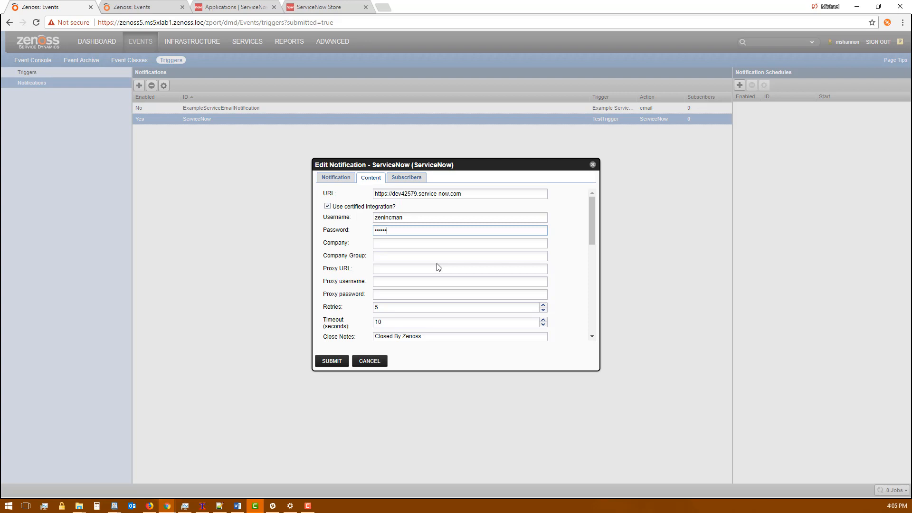
pyautogui.scroll(-3)
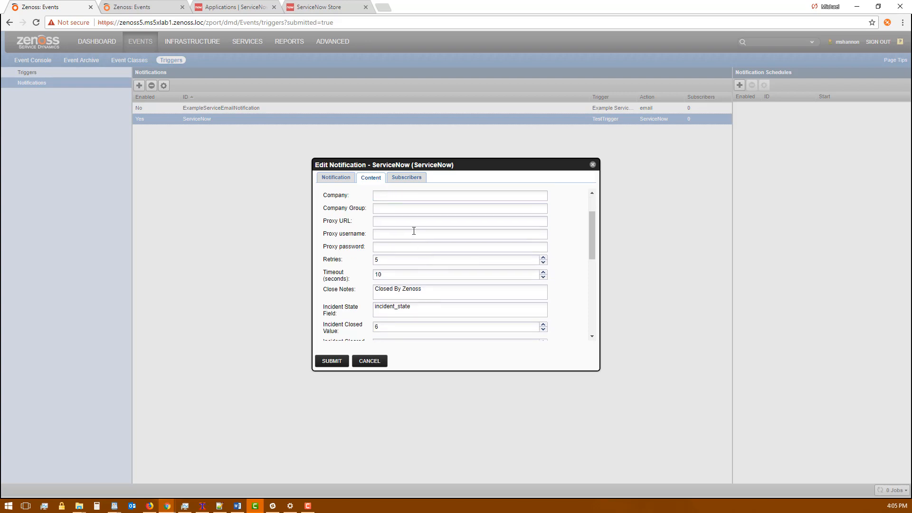
pyautogui.scroll(-3)
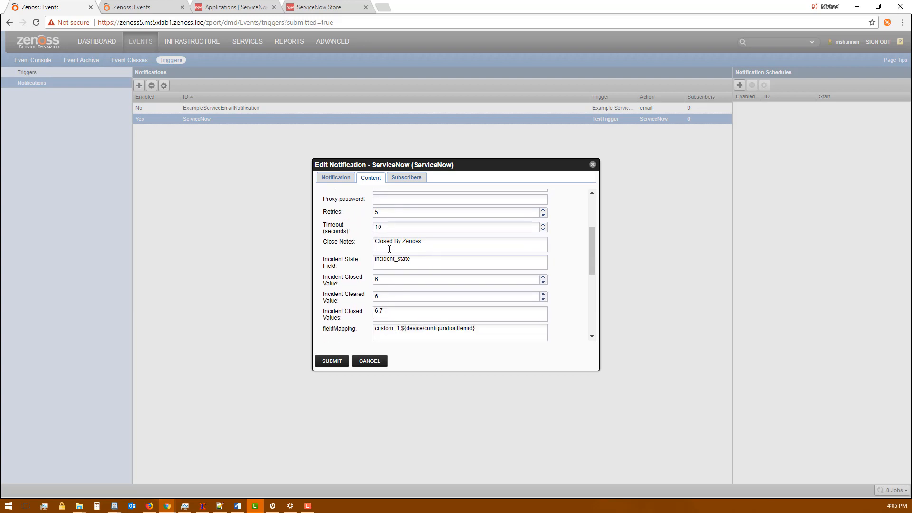
pyautogui.scroll(-3)
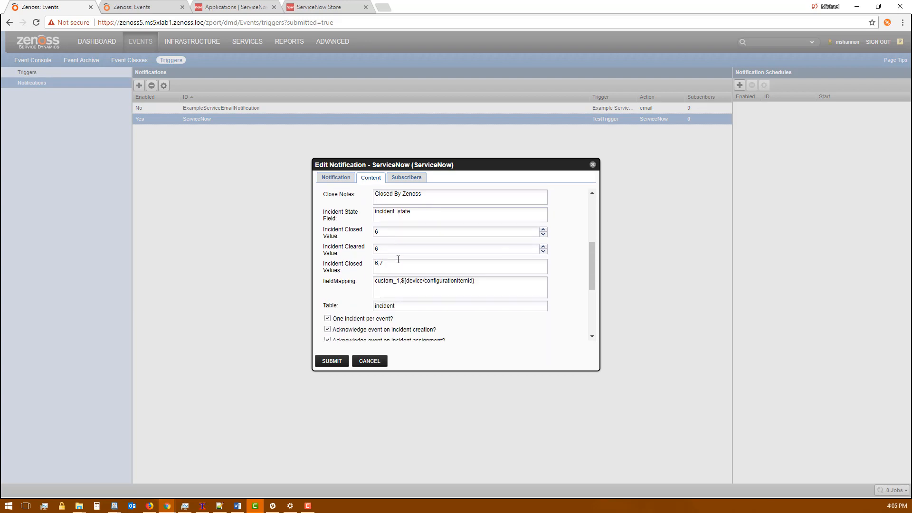
pyautogui.scroll(-3)
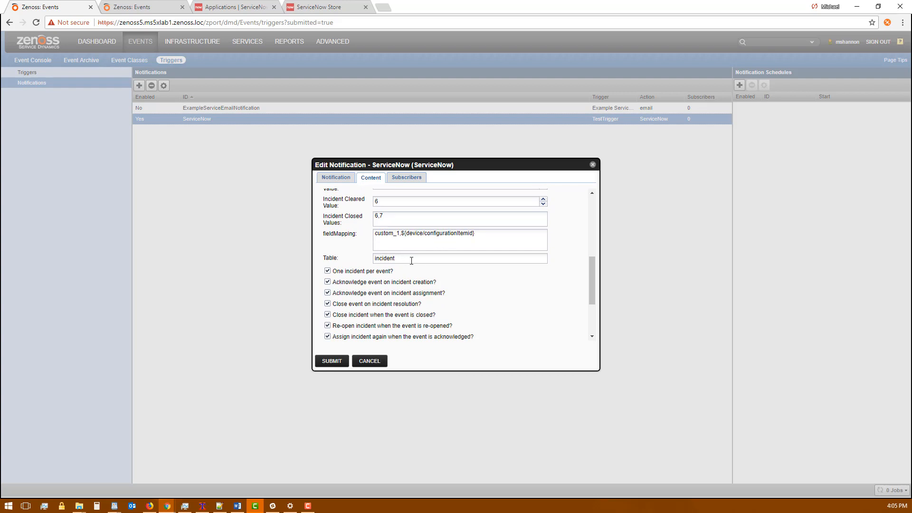
pyautogui.scroll(-3)
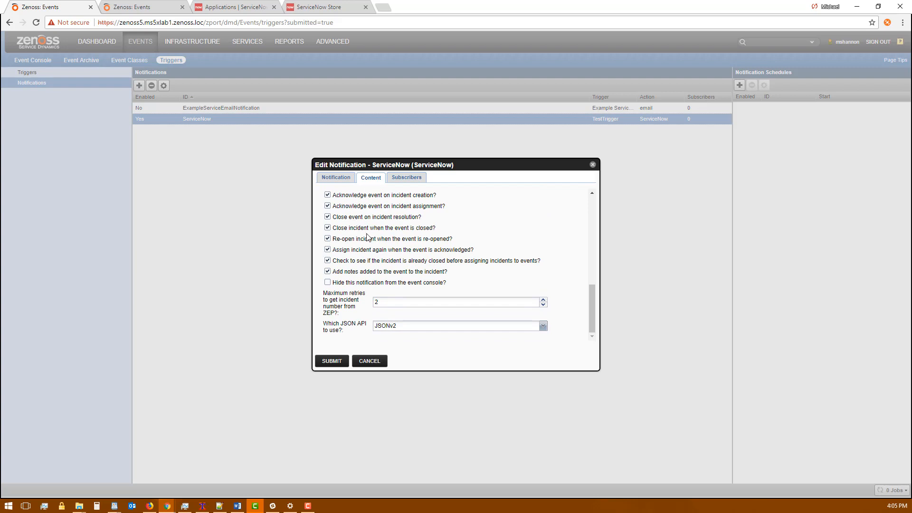
pyautogui.scroll(3)
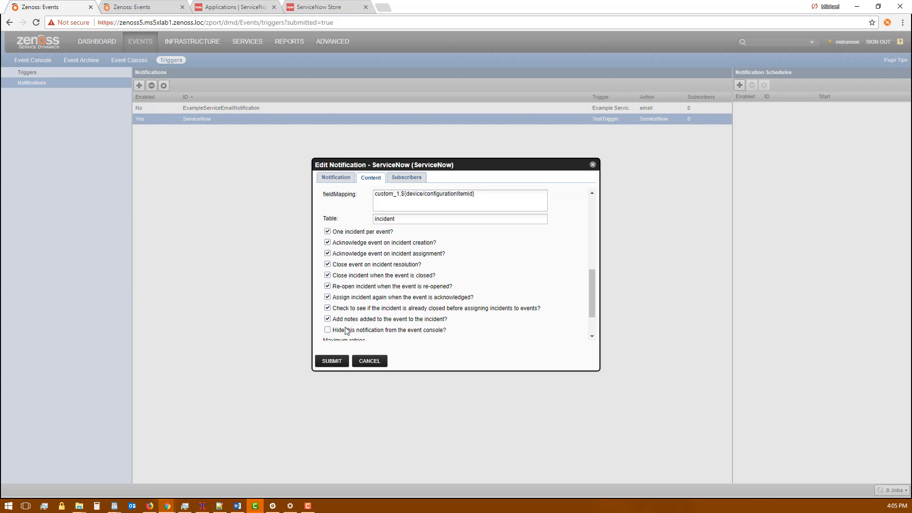
pyautogui.scroll(-3)
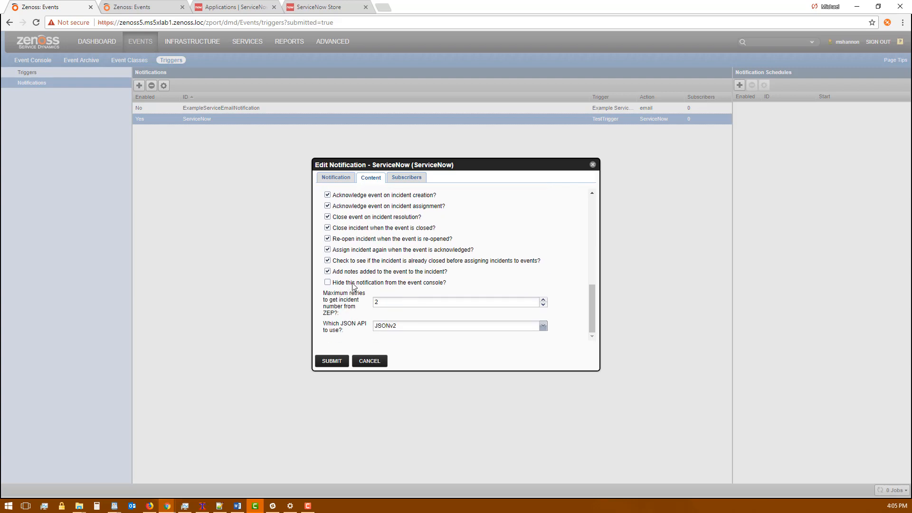
pyautogui.moveTo(426, 286)
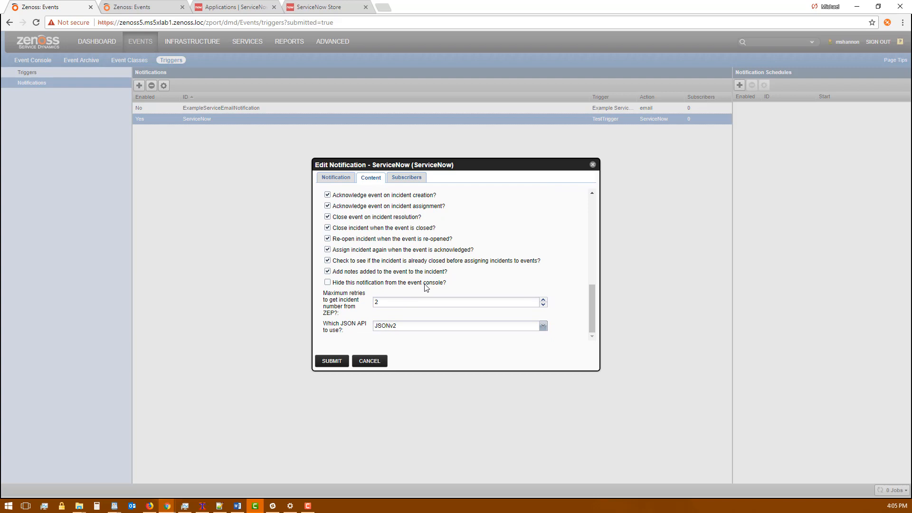
pyautogui.moveTo(405, 330)
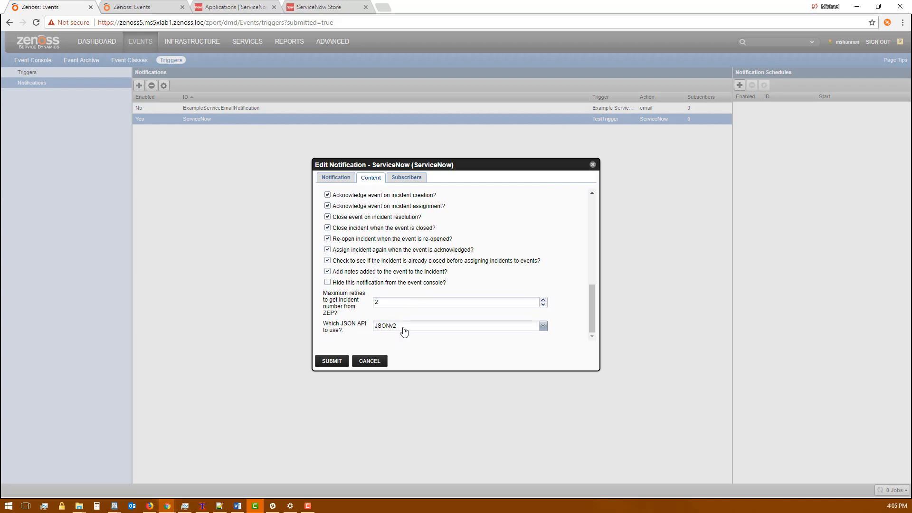
# Step: Keep JSONv2 as the JSON API and submit the notification's content settings
pyautogui.click(541, 325)
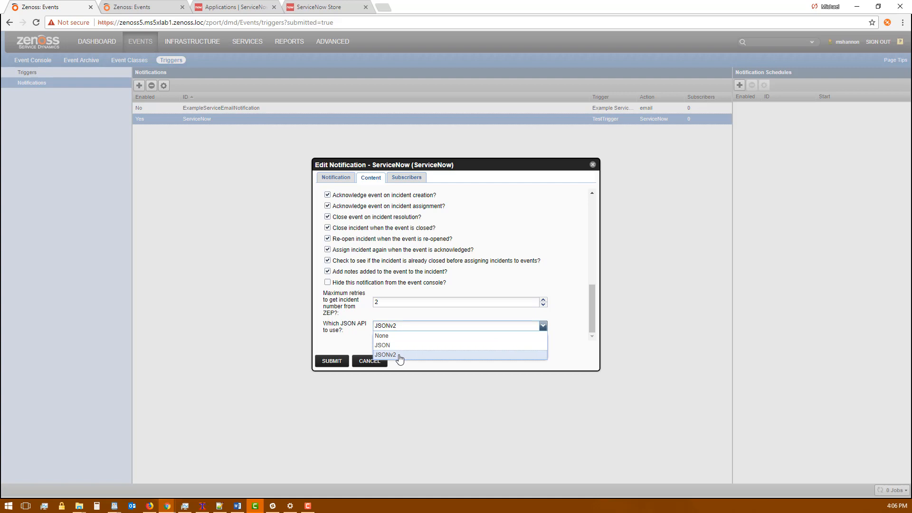
pyautogui.click(385, 354)
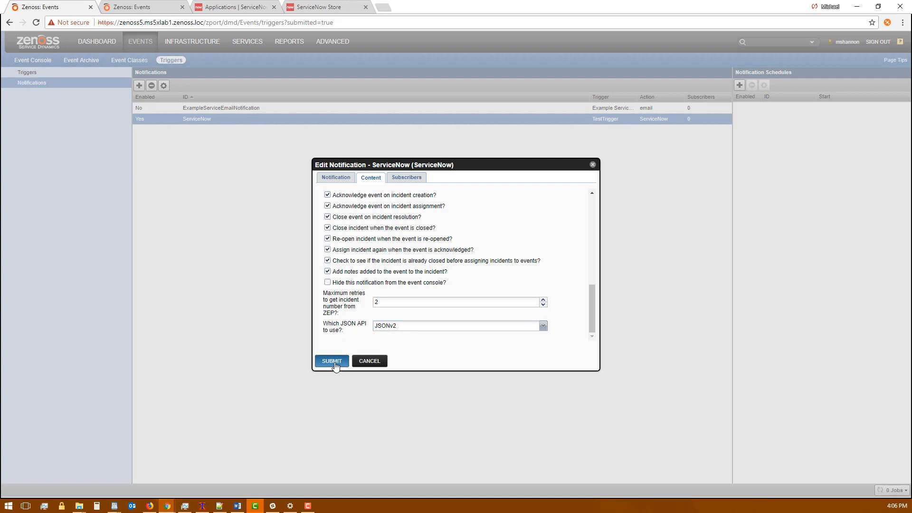
pyautogui.click(330, 361)
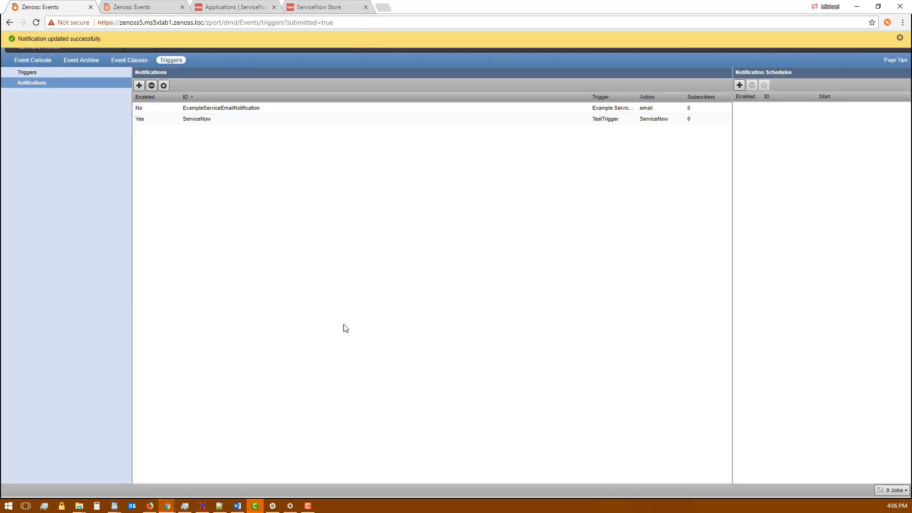
# Step: From the Event Console, submit a new event 'Test1 is down!' for device Test1 in event class /Status
pyautogui.click(34, 59)
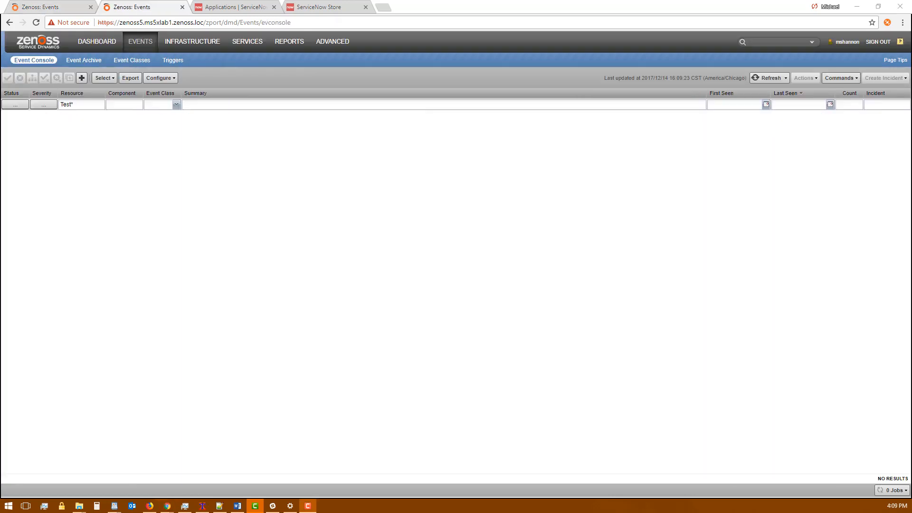
pyautogui.moveTo(482, 322)
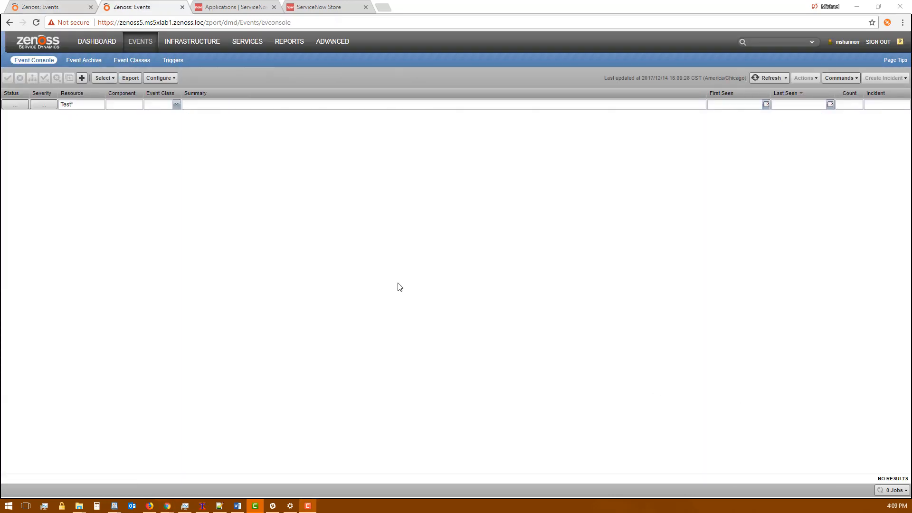
pyautogui.moveTo(172, 214)
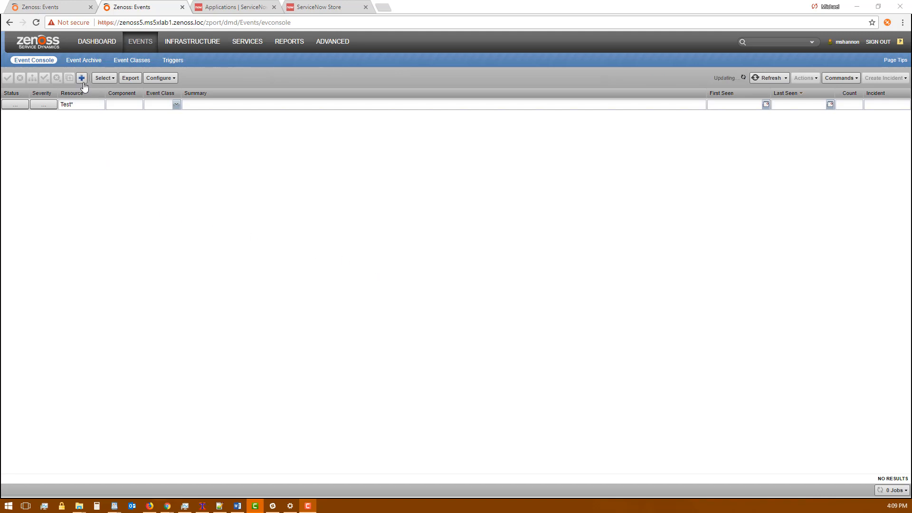
pyautogui.click(80, 77)
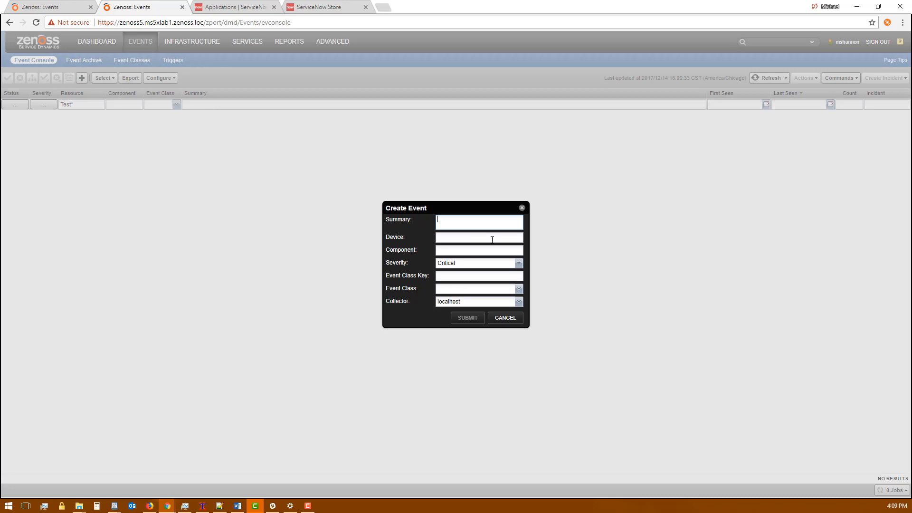
pyautogui.write('Test')
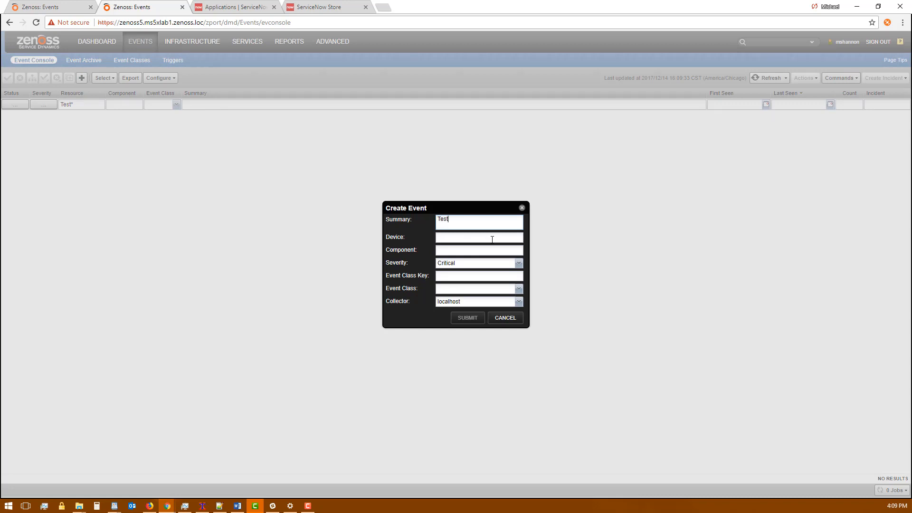
pyautogui.write('1 is down!')
pyautogui.click(478, 288)
pyautogui.write('/Stat')
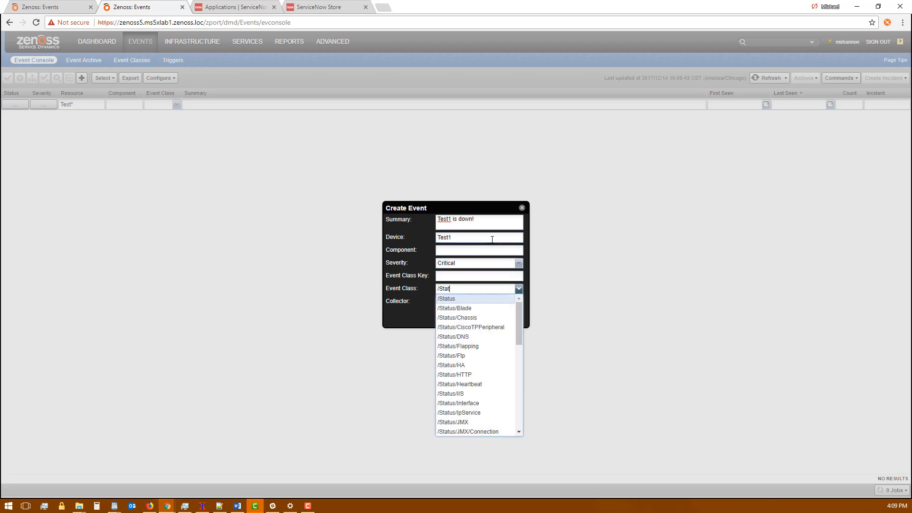
pyautogui.click(446, 298)
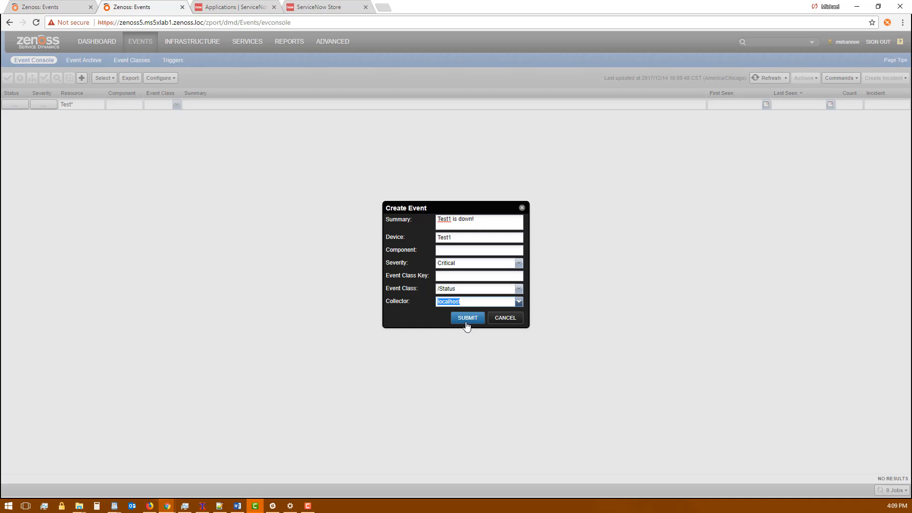
pyautogui.click(467, 317)
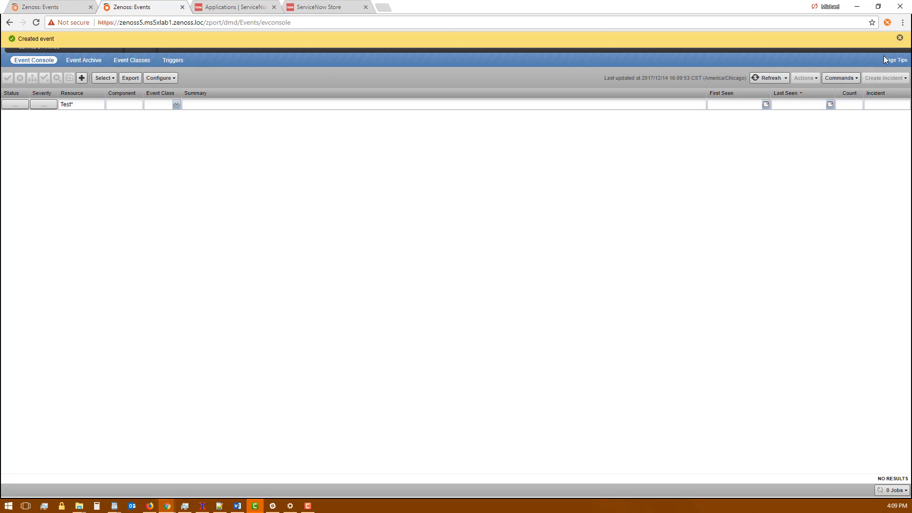
# Step: Refresh the console until the Test1 event shows incident INC0010506, then follow its link into ServiceNow
pyautogui.click(768, 77)
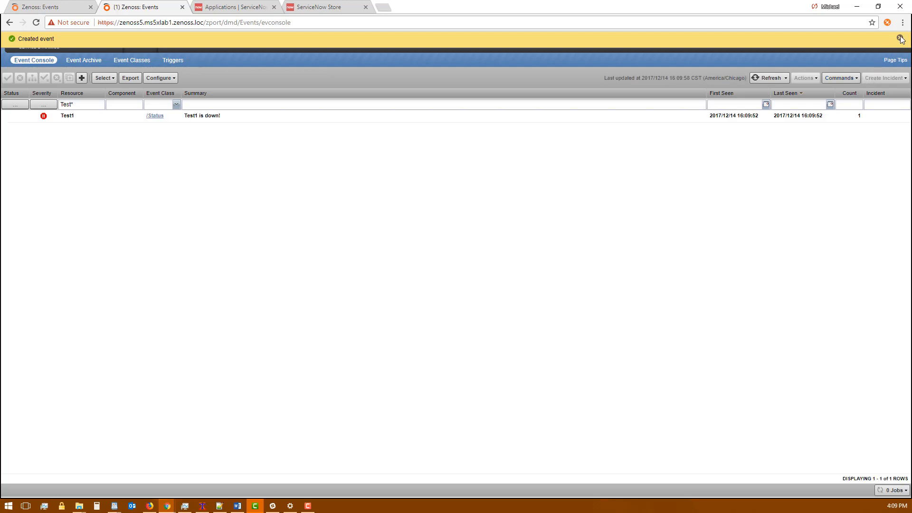
pyautogui.click(900, 38)
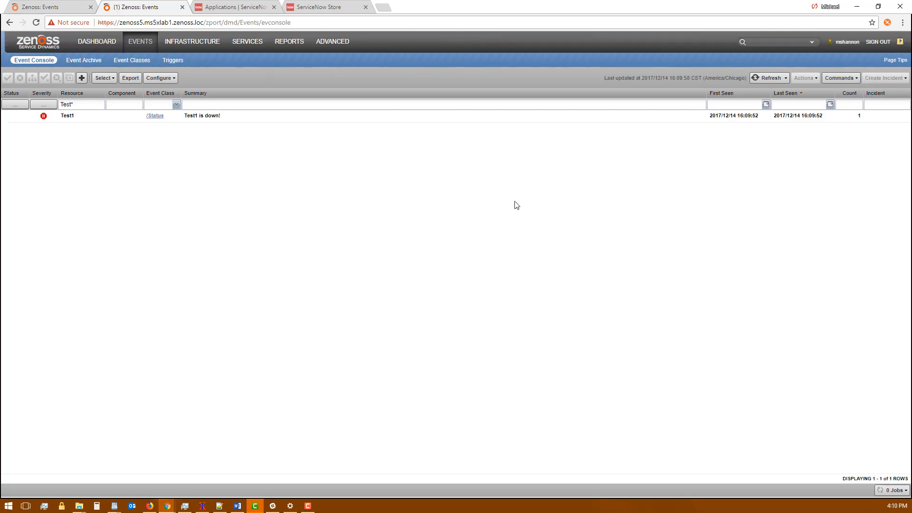
pyautogui.click(767, 77)
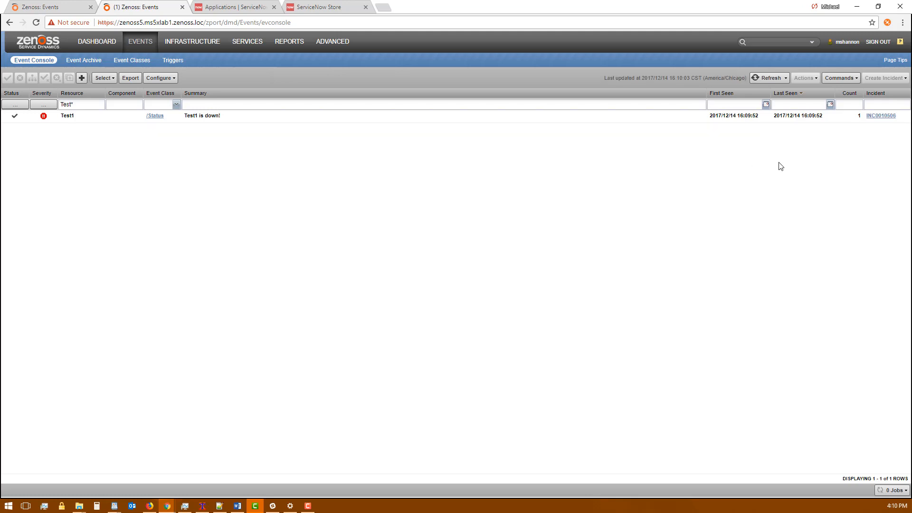
pyautogui.moveTo(874, 120)
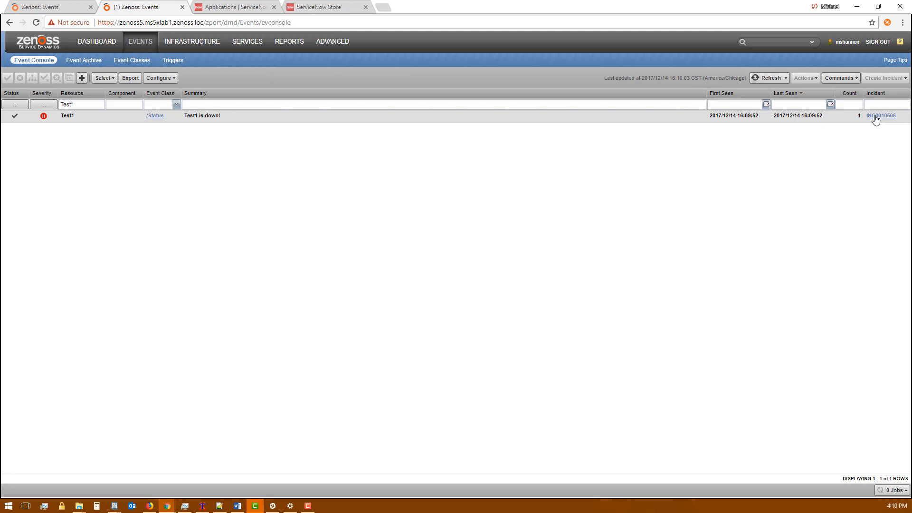
pyautogui.click(881, 114)
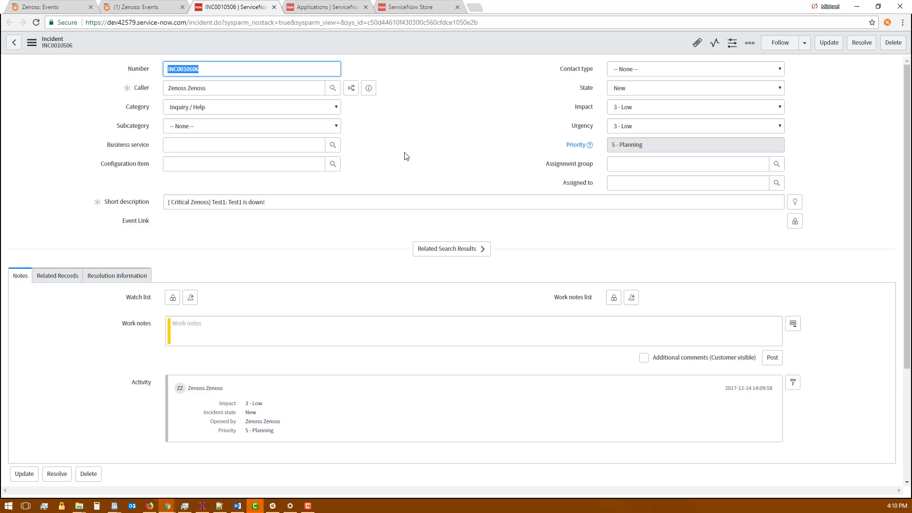
pyautogui.moveTo(437, 149)
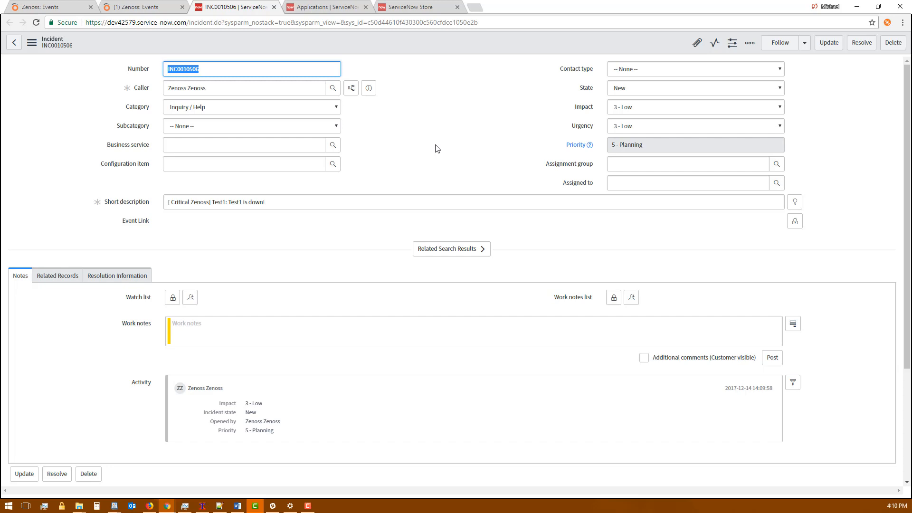
pyautogui.moveTo(431, 156)
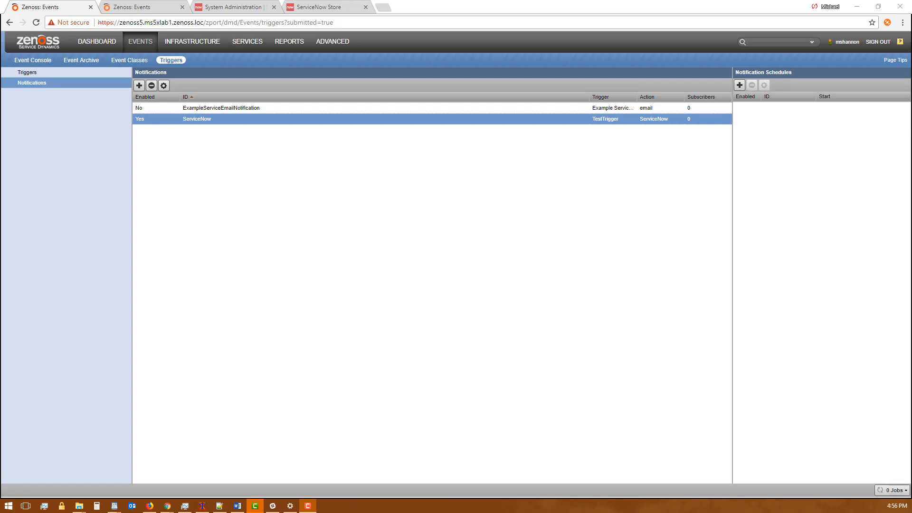
pyautogui.moveTo(483, 254)
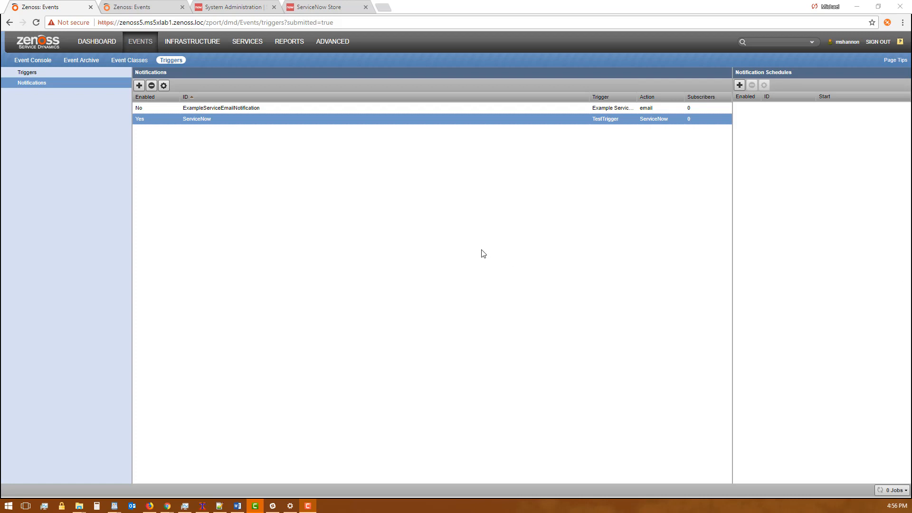
pyautogui.moveTo(211, 123)
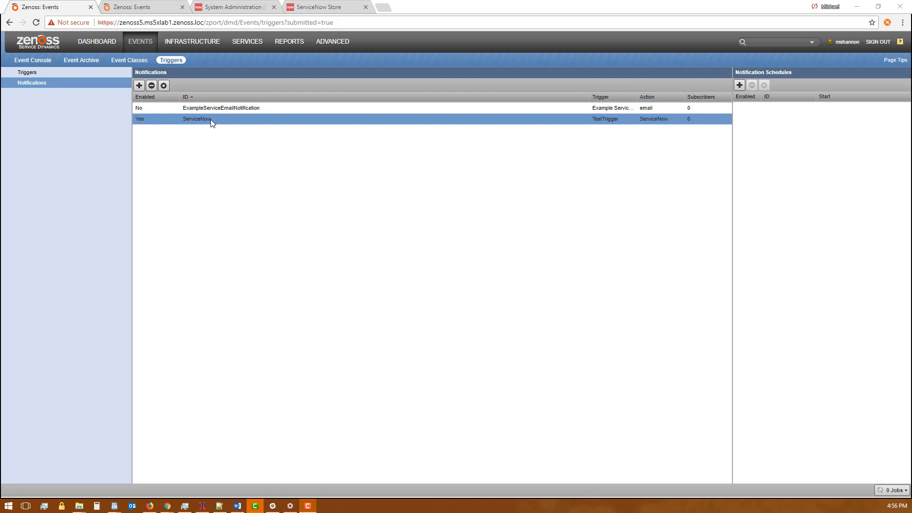
# Step: Re-edit the ServiceNow notification's content with the custom_2 viewDetail URL field mapping, submit it, and switch to ServiceNow
pyautogui.doubleClick(197, 119)
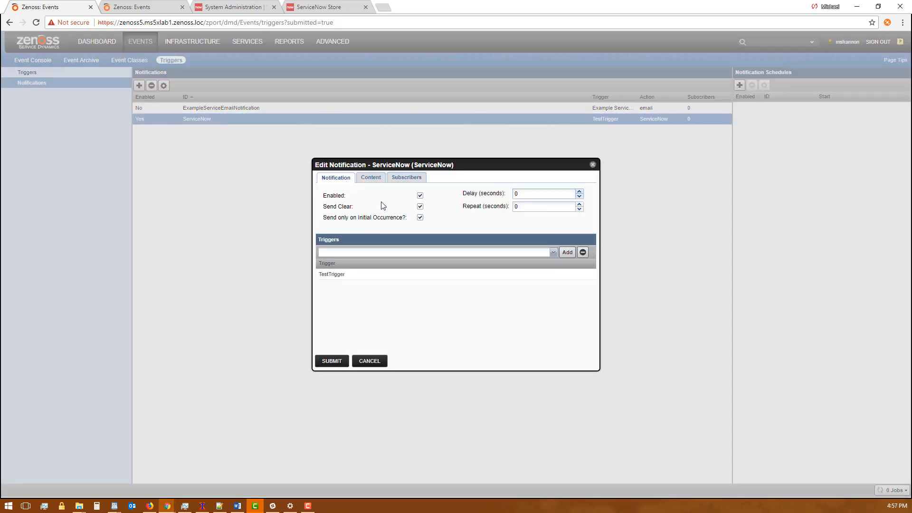
pyautogui.click(370, 178)
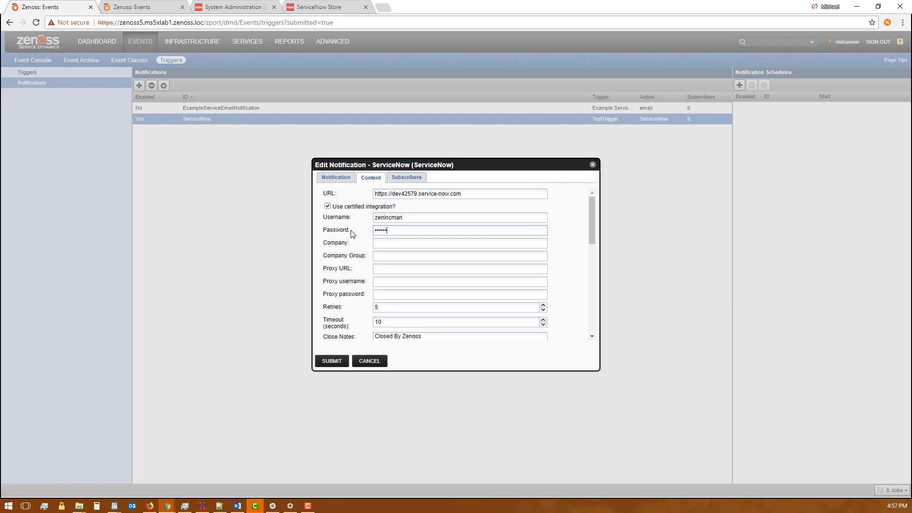
pyautogui.scroll(-3)
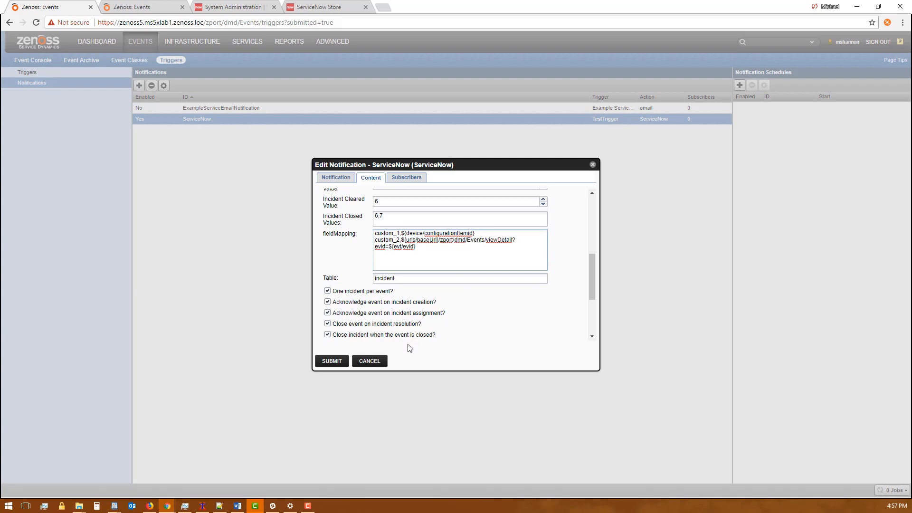
pyautogui.moveTo(454, 350)
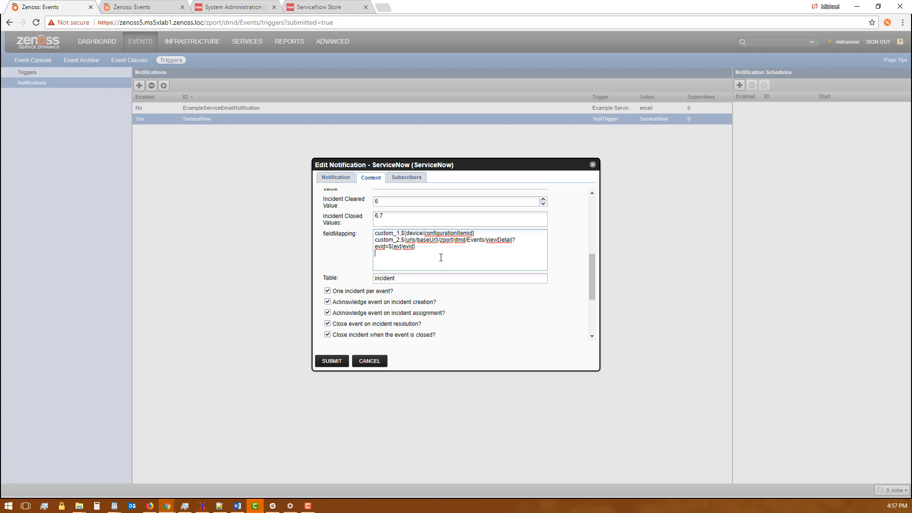
pyautogui.moveTo(422, 255)
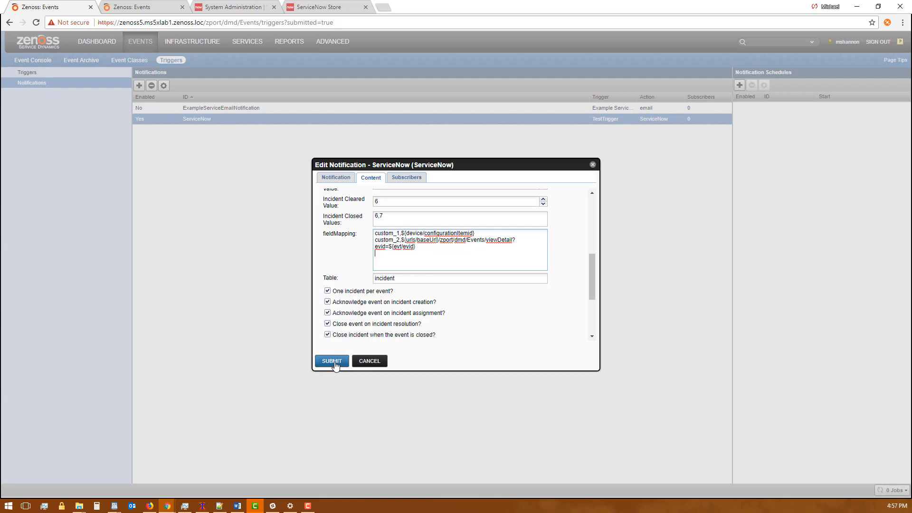
pyautogui.click(331, 360)
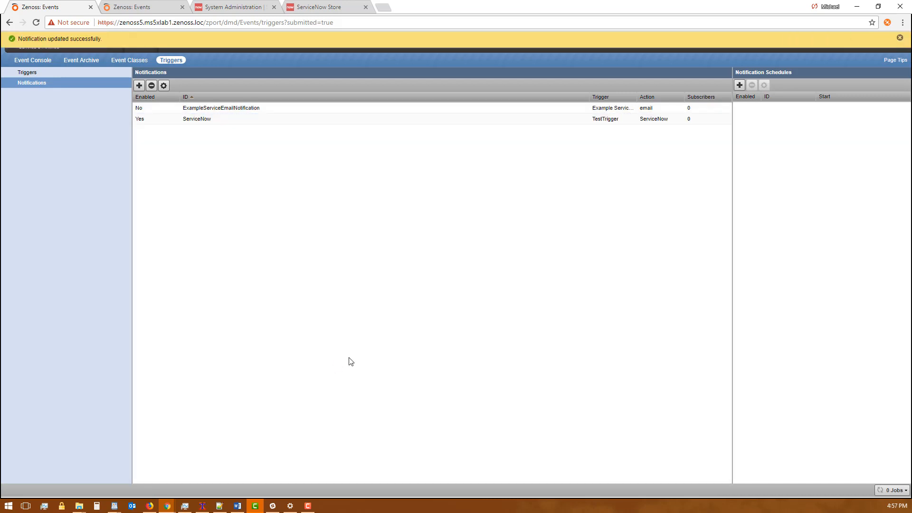
pyautogui.click(233, 7)
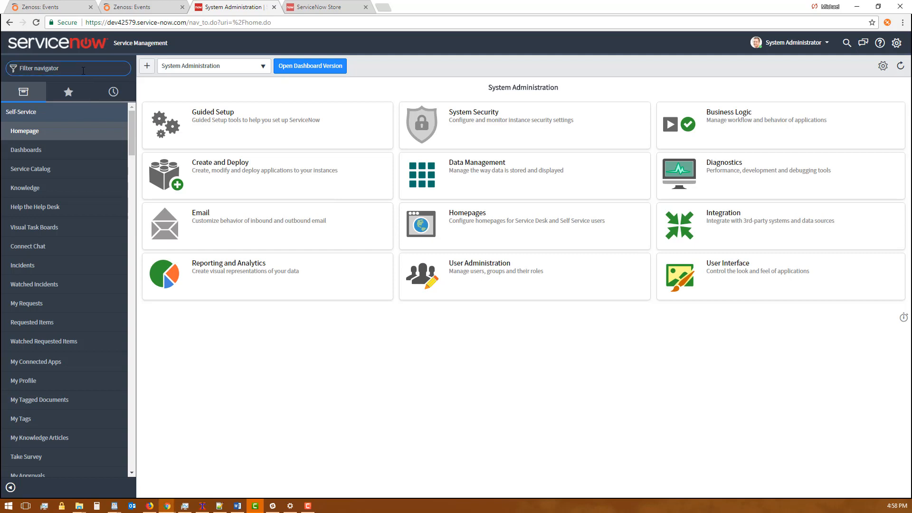
# Step: In Zenoss Incident Management Properties, map Custom_2 to x_zeno2_incman_event_link, save, and return to the Zenoss event console
pyautogui.write('zenos')
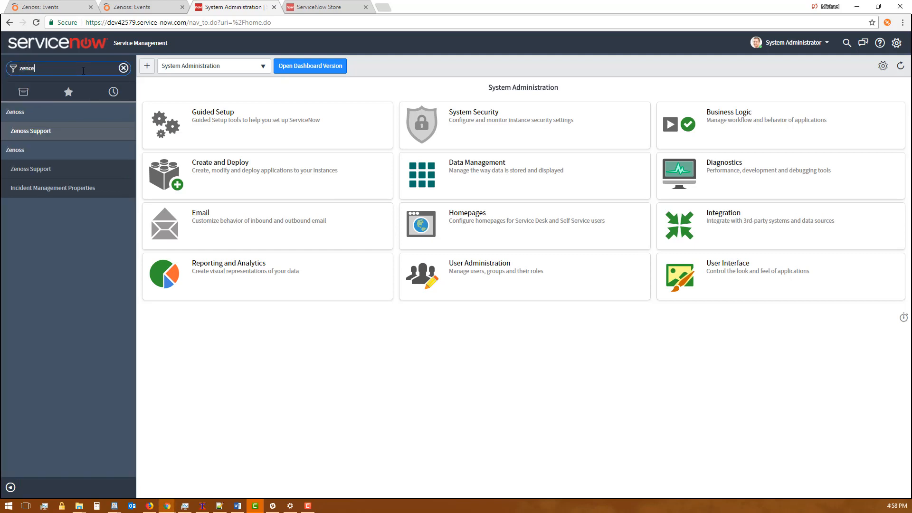
pyautogui.moveTo(52, 187)
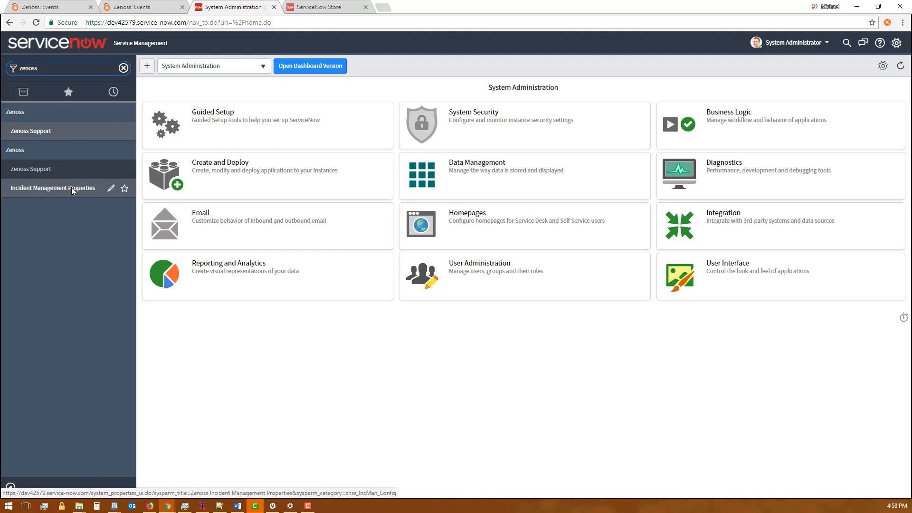
pyautogui.click(54, 187)
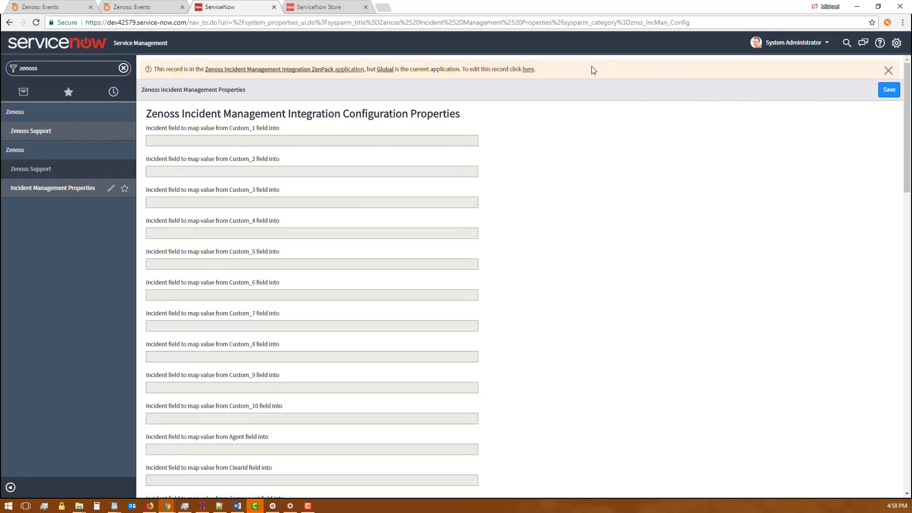
pyautogui.moveTo(528, 69)
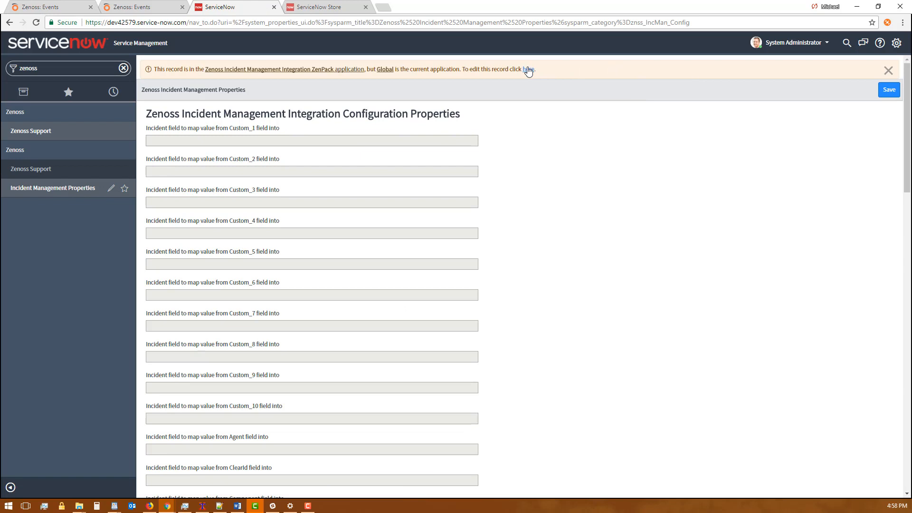
pyautogui.click(528, 68)
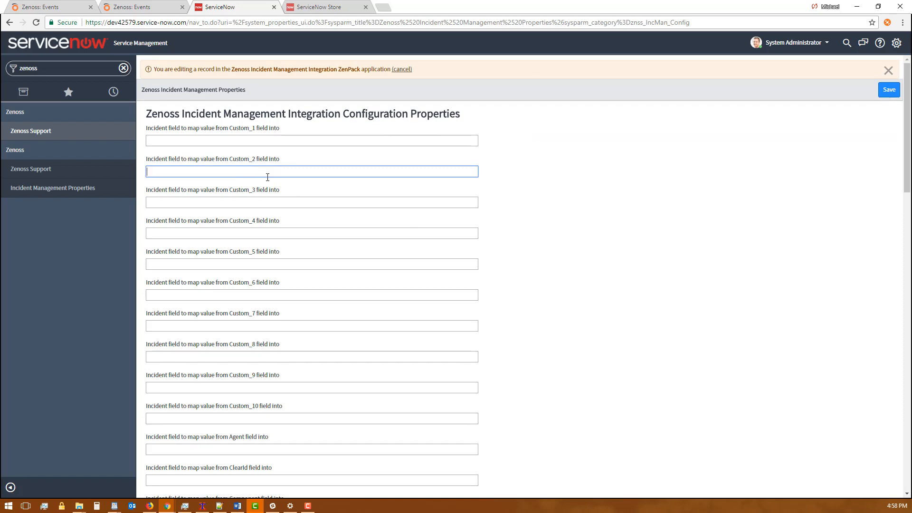
pyautogui.write('x_zeno2_incman_event_link')
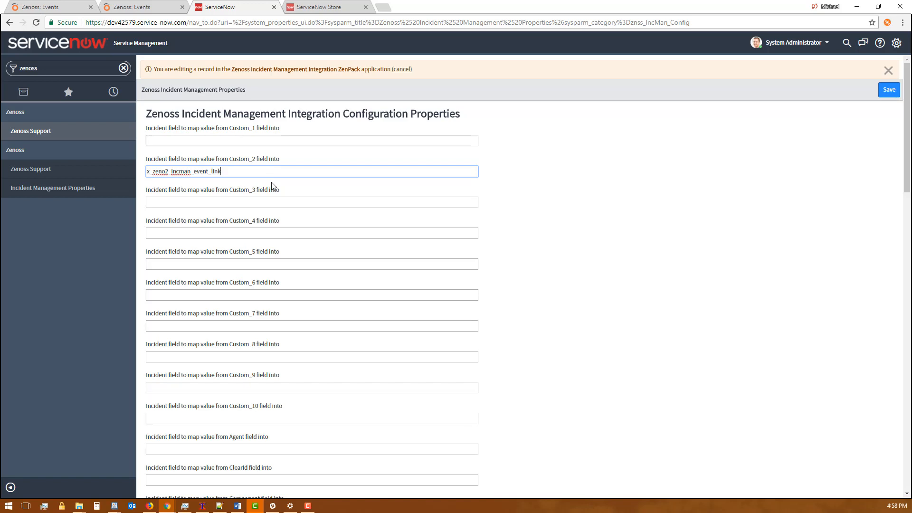
pyautogui.moveTo(889, 90)
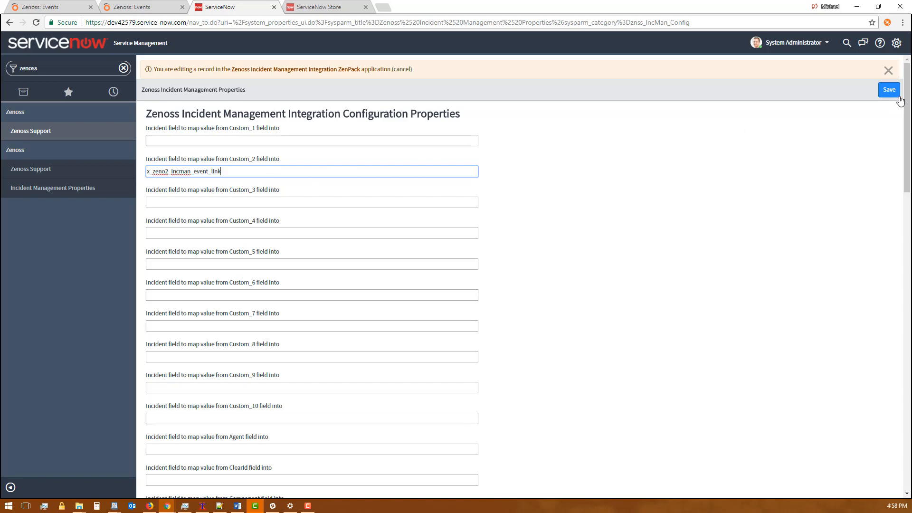
pyautogui.click(888, 89)
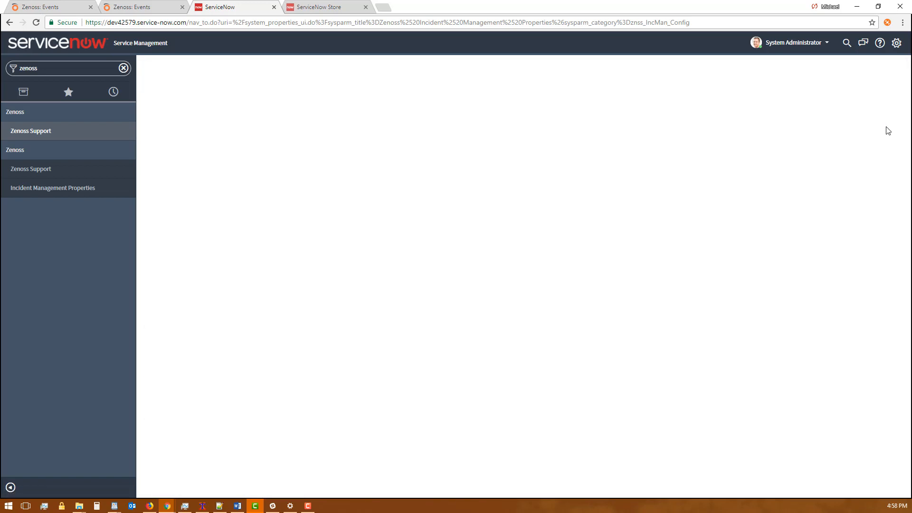
pyautogui.click(52, 187)
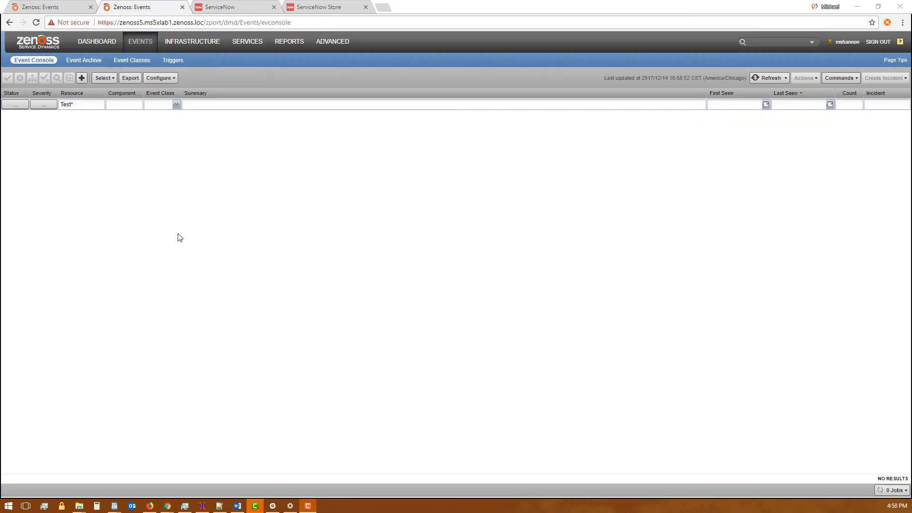
# Step: Submit a new event 'Test is down!' for device Test in event class /Status
pyautogui.click(82, 77)
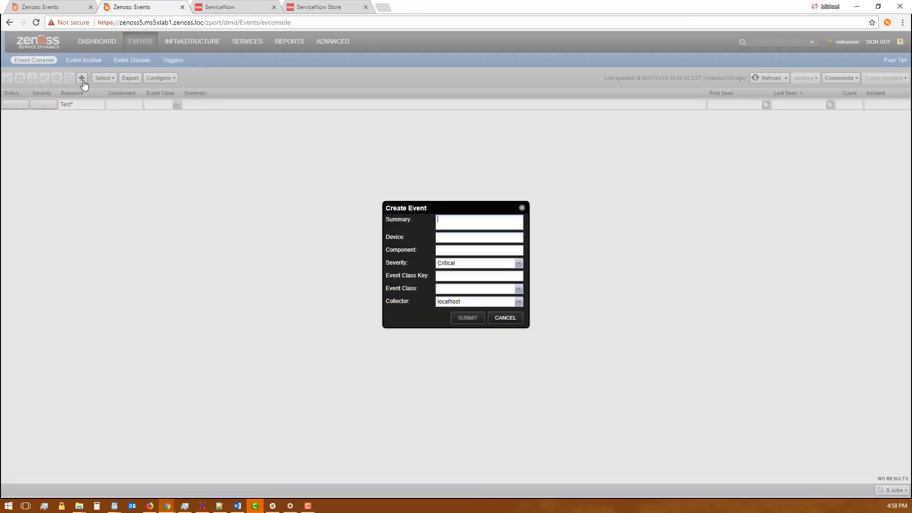
pyautogui.write('Test')
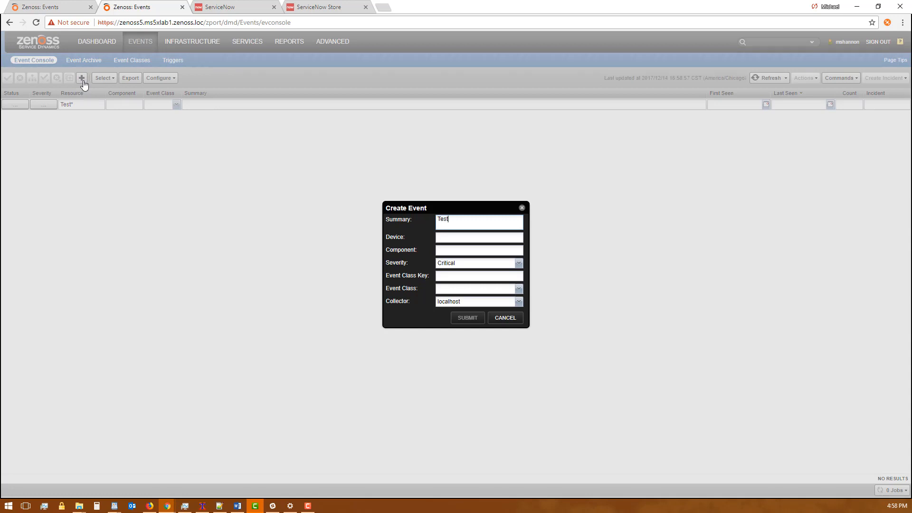
pyautogui.write('is down!')
pyautogui.click(478, 287)
pyautogui.write('/S')
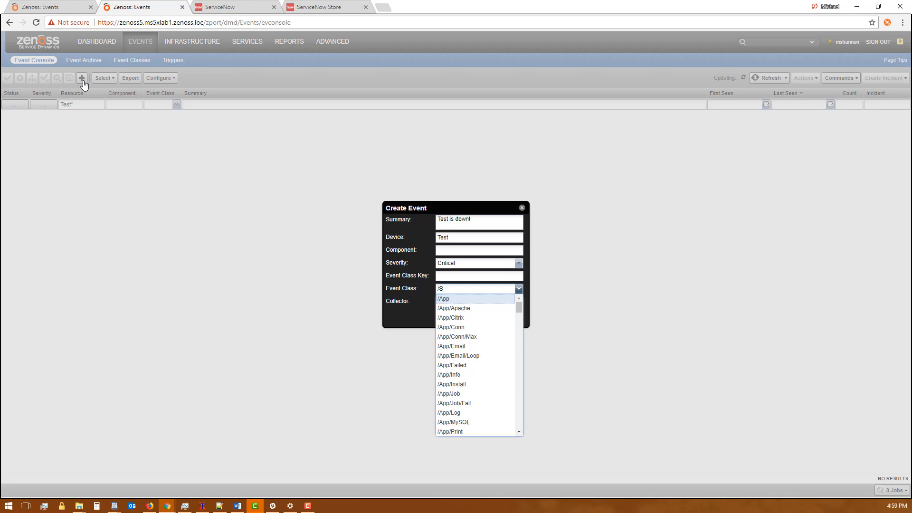
pyautogui.write('tatus')
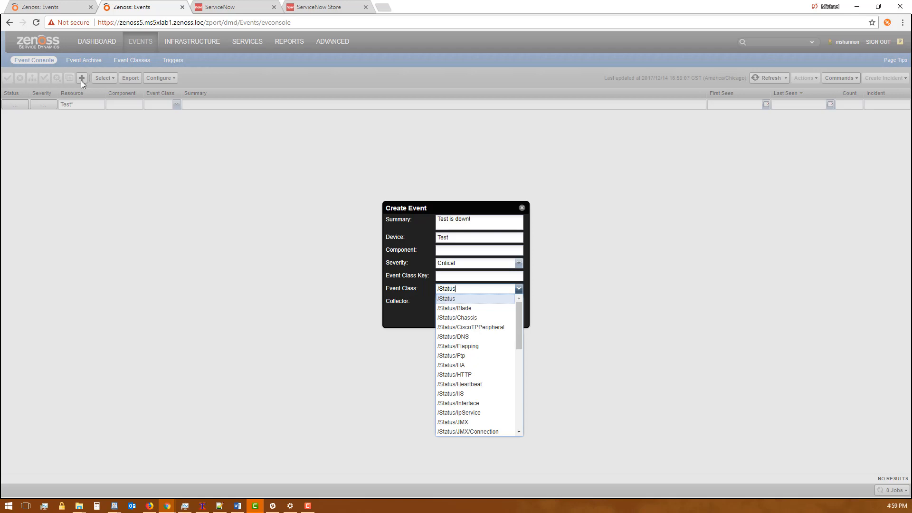
pyautogui.click(447, 298)
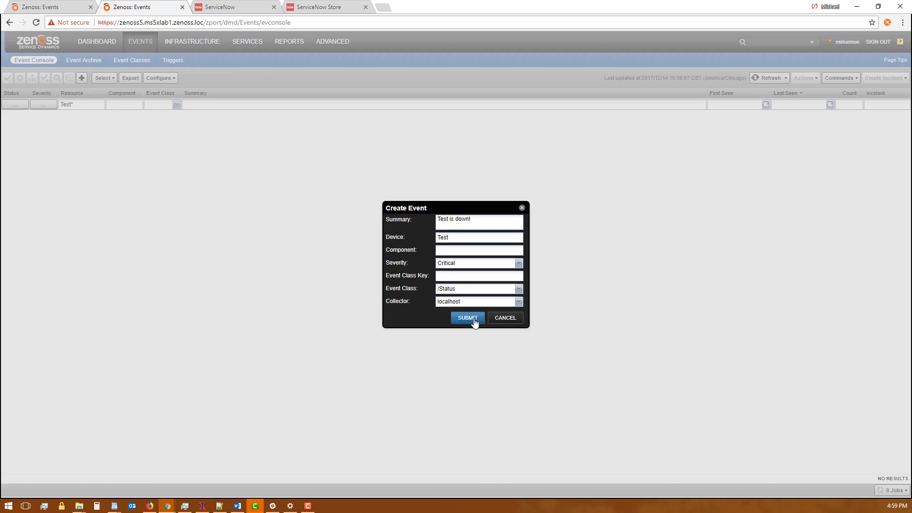
pyautogui.click(466, 317)
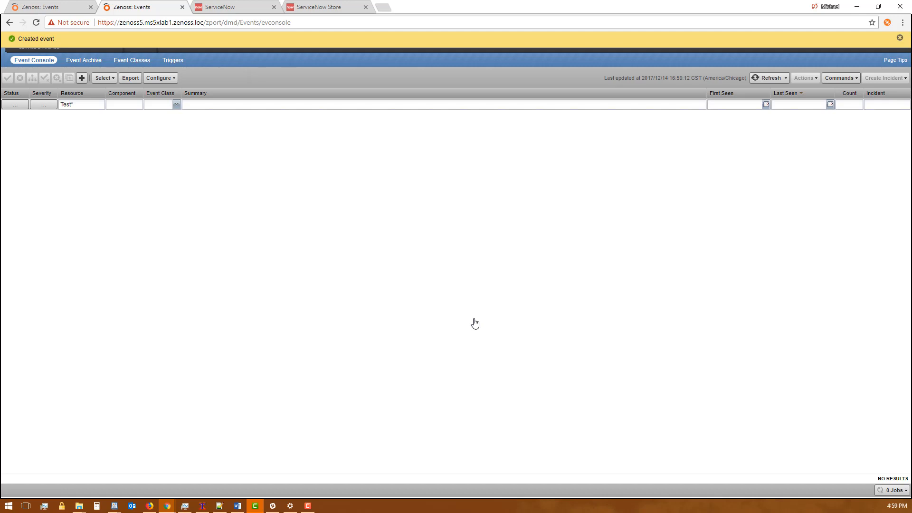
pyautogui.moveTo(519, 268)
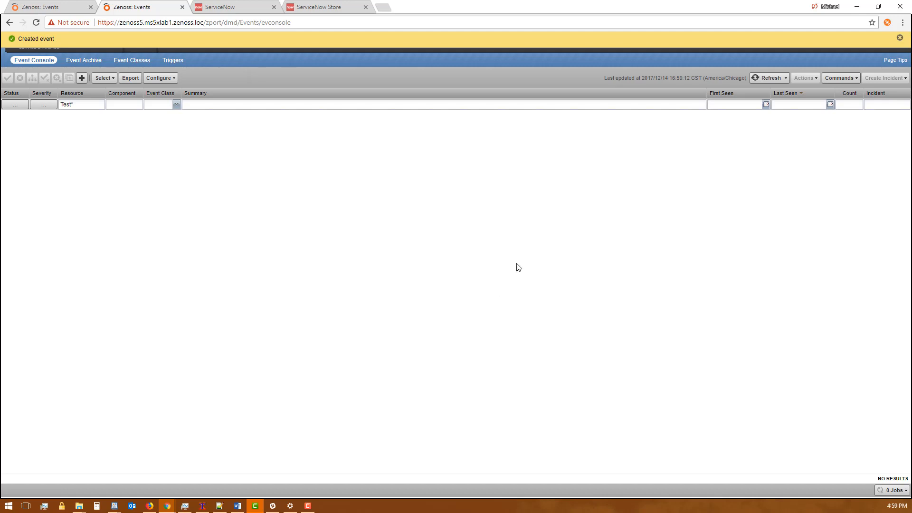
# Step: Refresh the console and follow the event's linked incident INC0010511 into ServiceNow
pyautogui.click(768, 77)
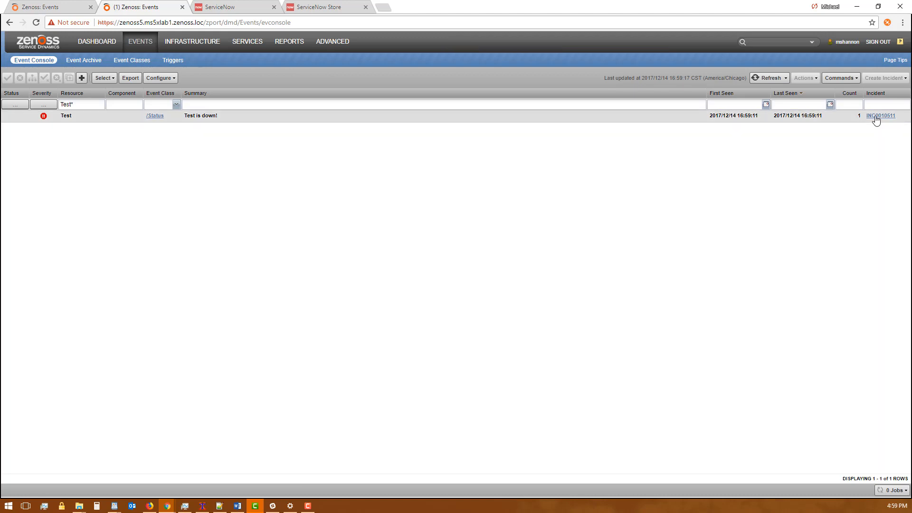
pyautogui.moveTo(880, 115)
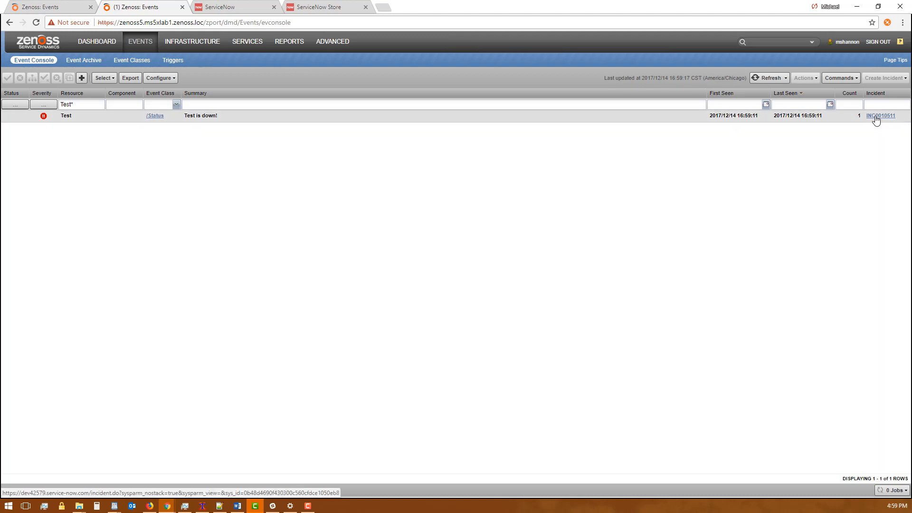
pyautogui.click(880, 115)
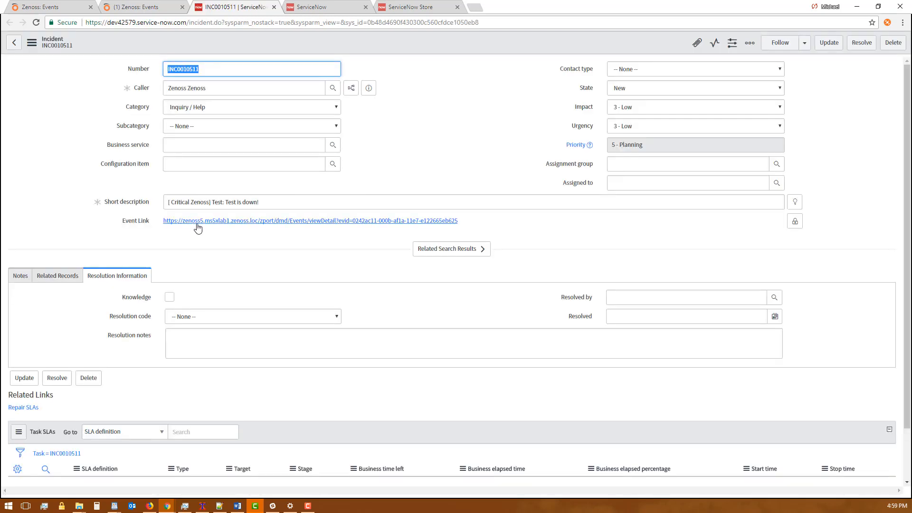
pyautogui.moveTo(180, 228)
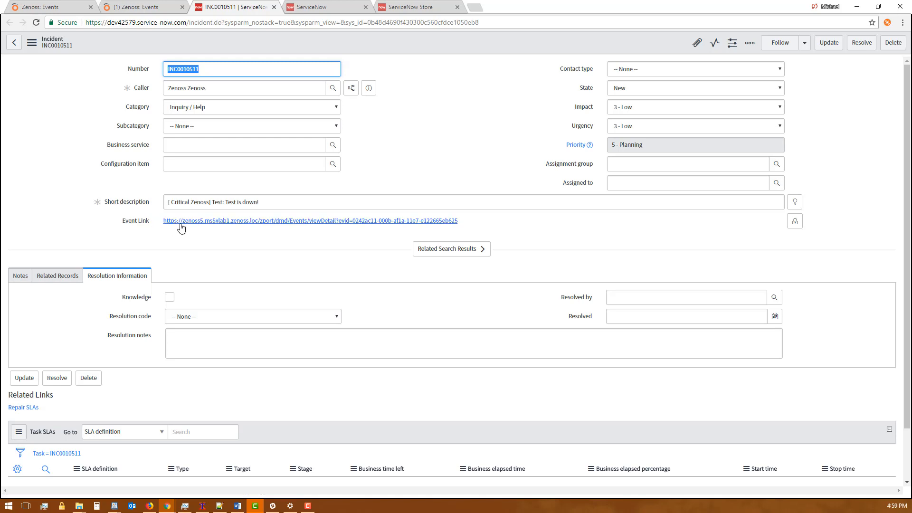
pyautogui.moveTo(222, 224)
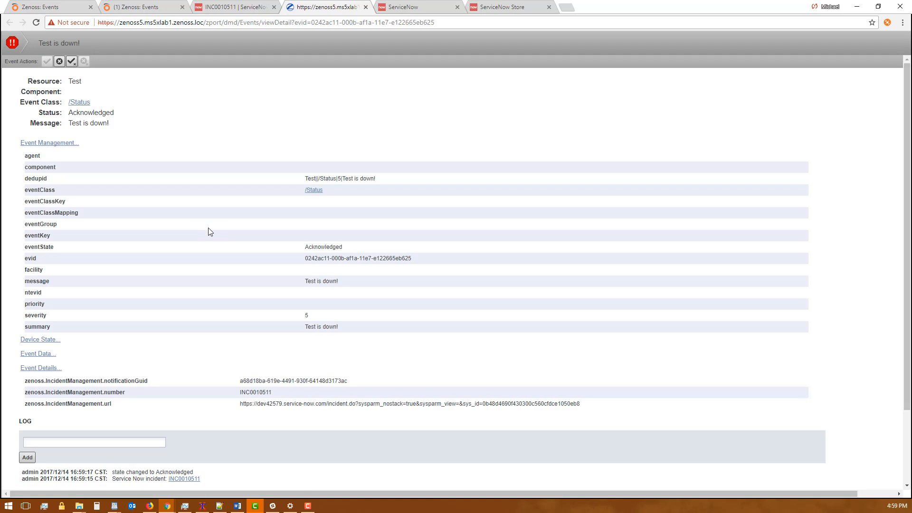
pyautogui.moveTo(128, 164)
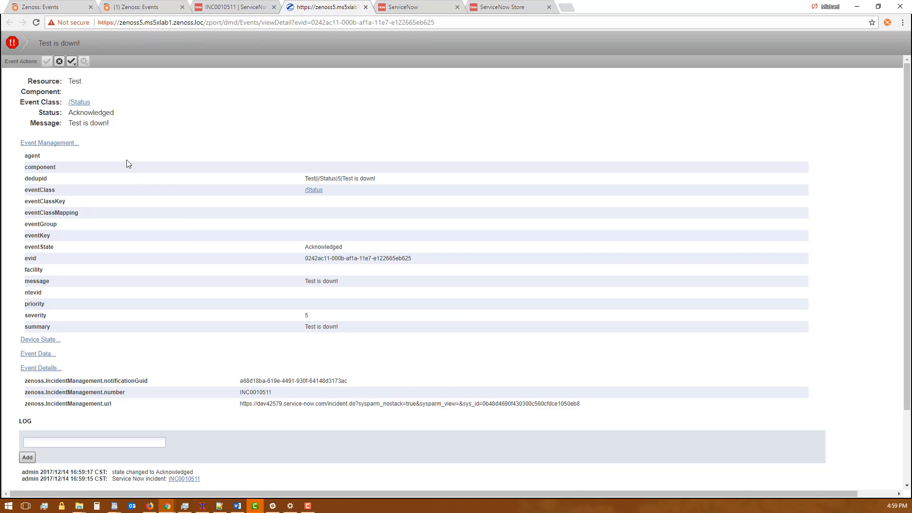
pyautogui.moveTo(79, 102)
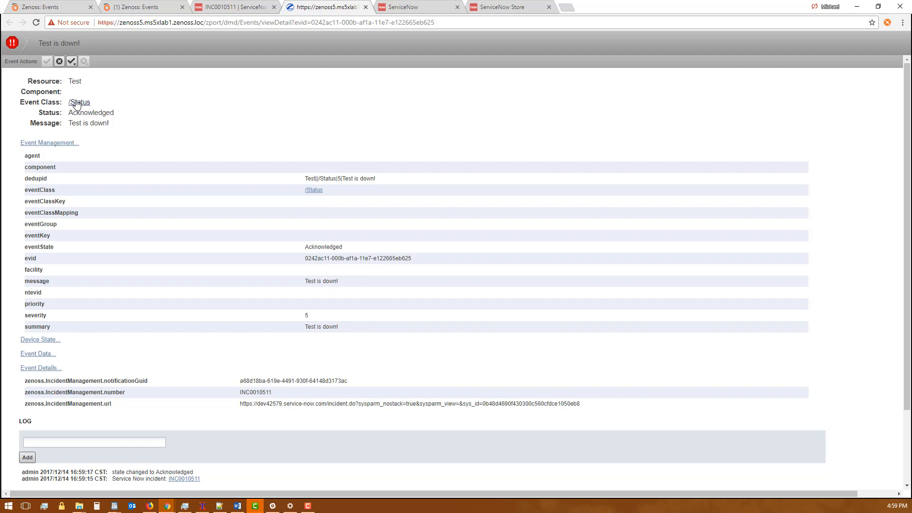
pyautogui.moveTo(217, 113)
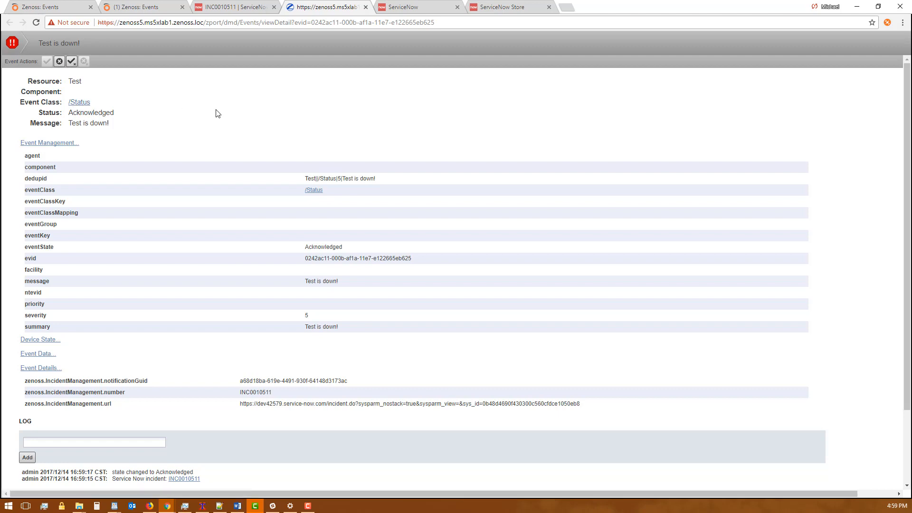